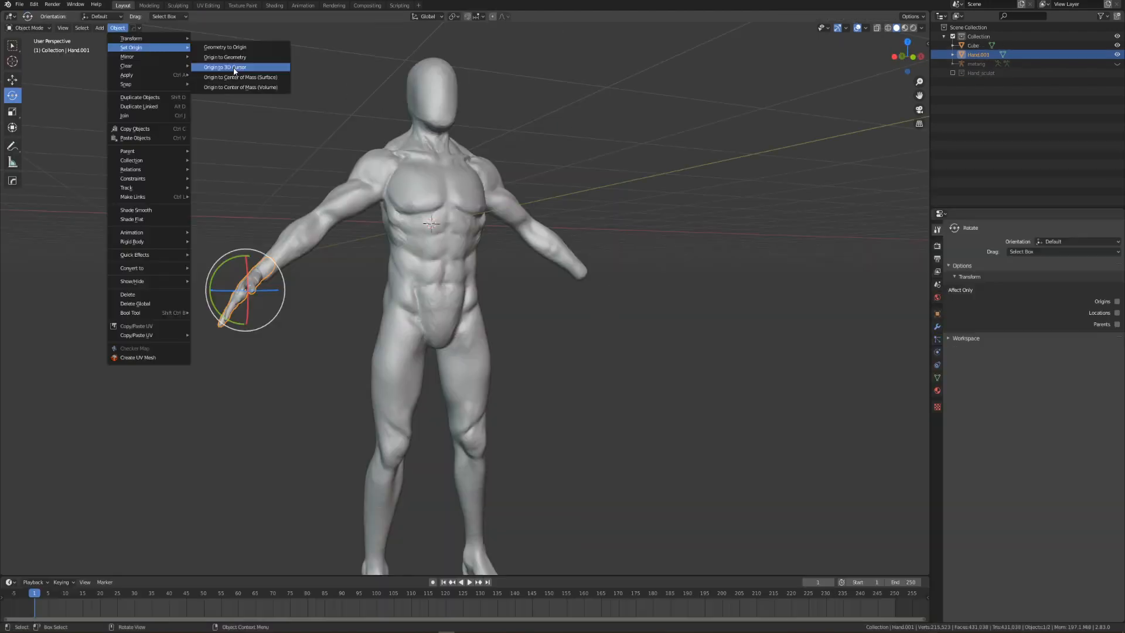
- Set Hand.001's origin to the 3D cursor so its mirror spans the body centre
click(225, 67)
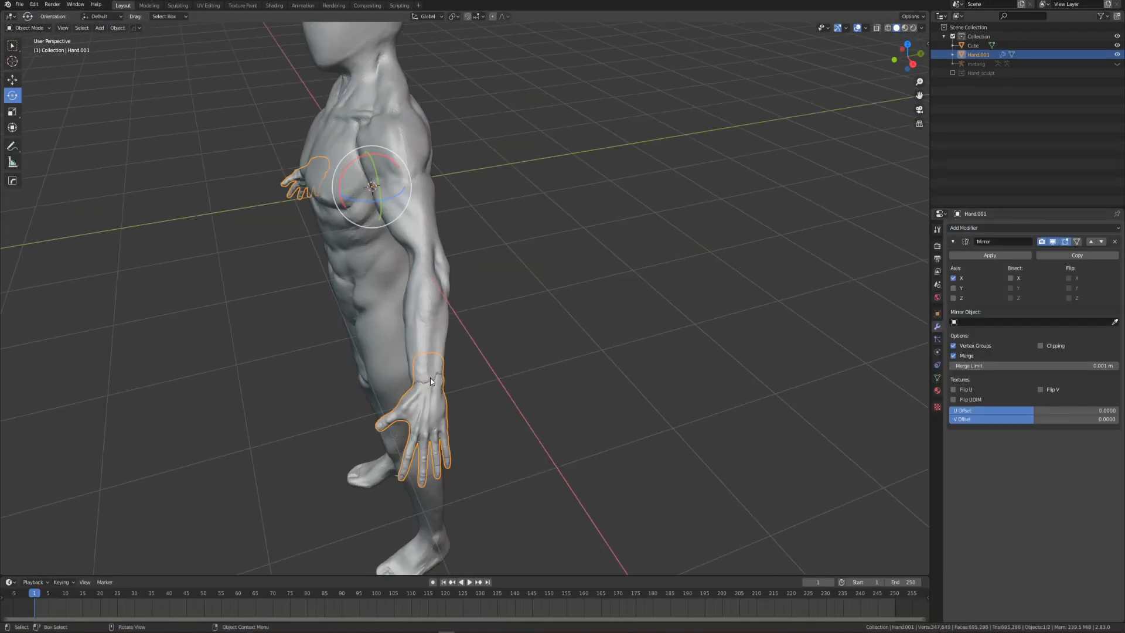
click(177, 5)
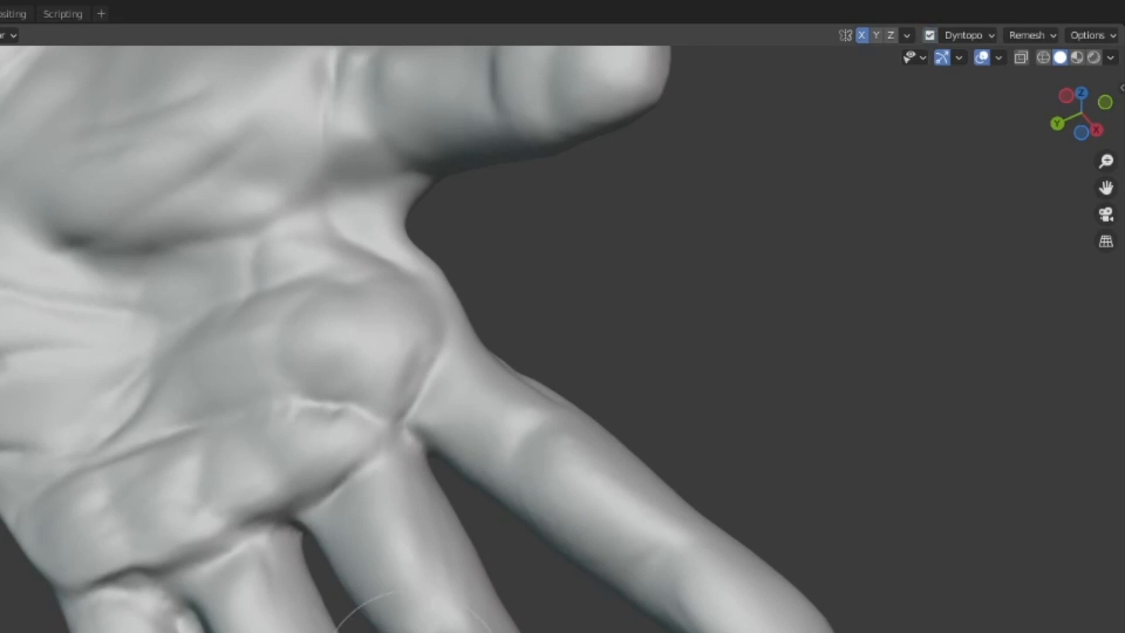
- Set the Dyntopo detail resolution to 200 for sculpting the hand
click(964, 35)
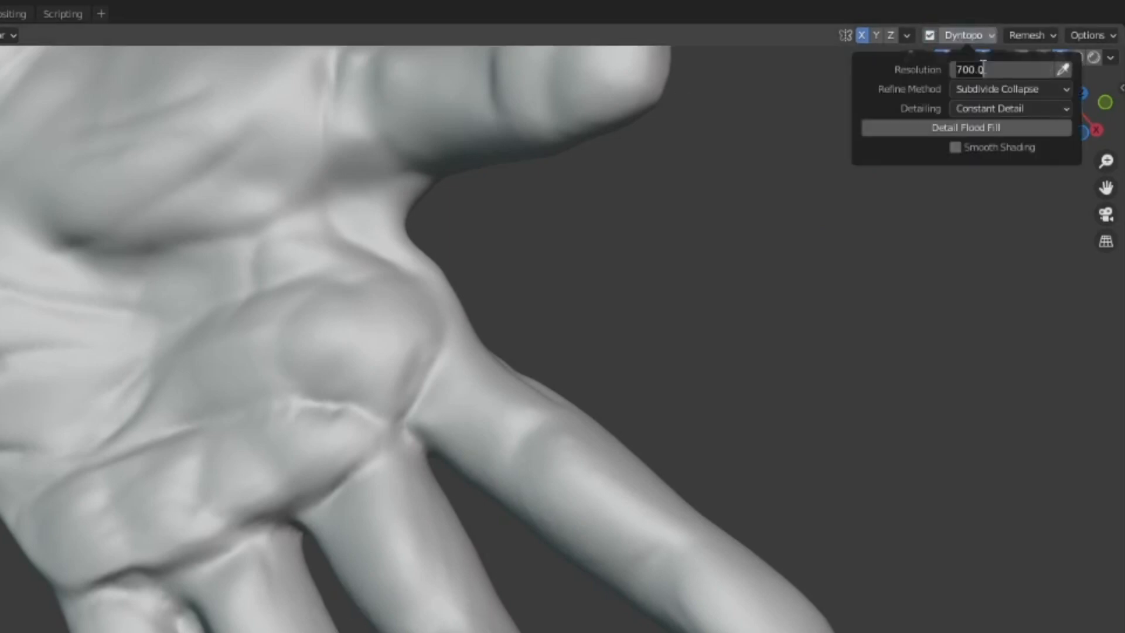
text(200)
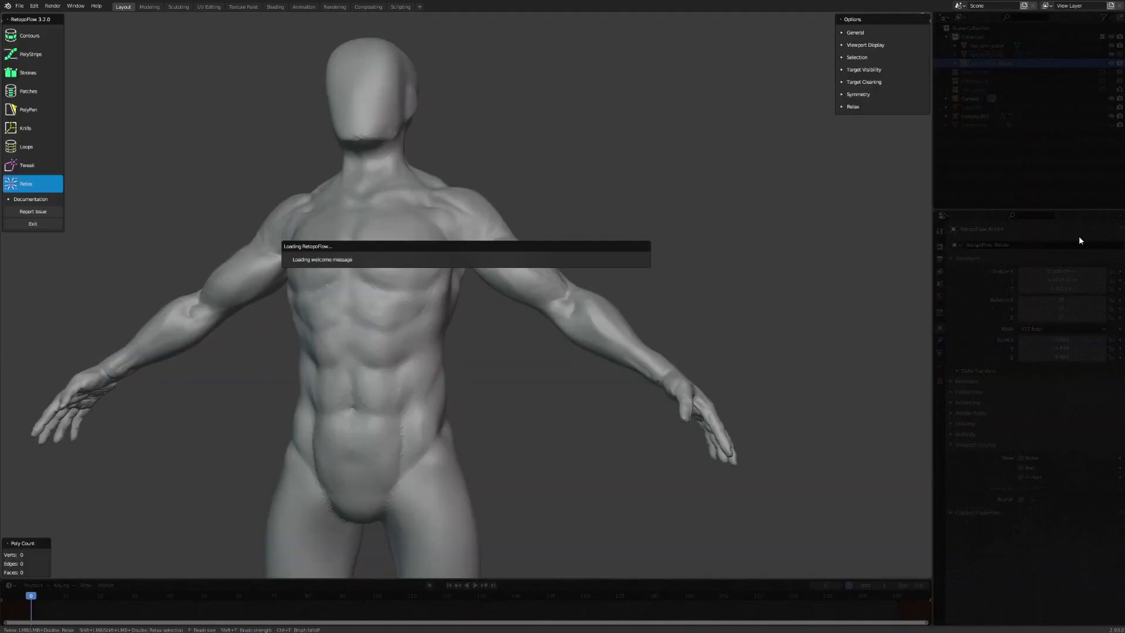
- Launch RetopoFlow on the body sculpt and close its welcome help window
click(29, 36)
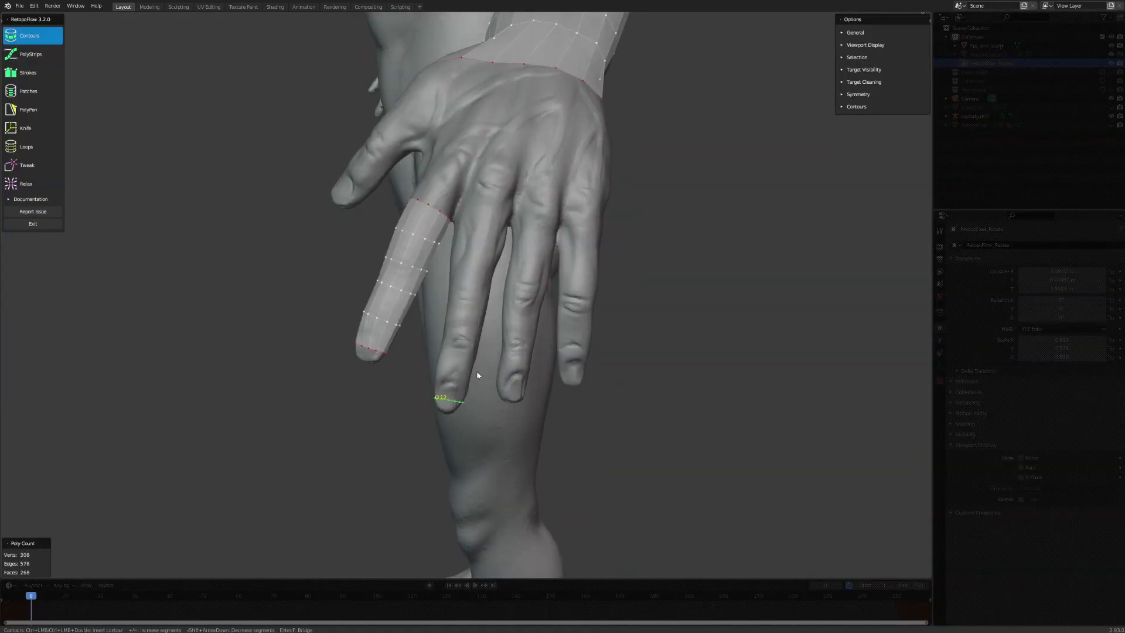
click(26, 183)
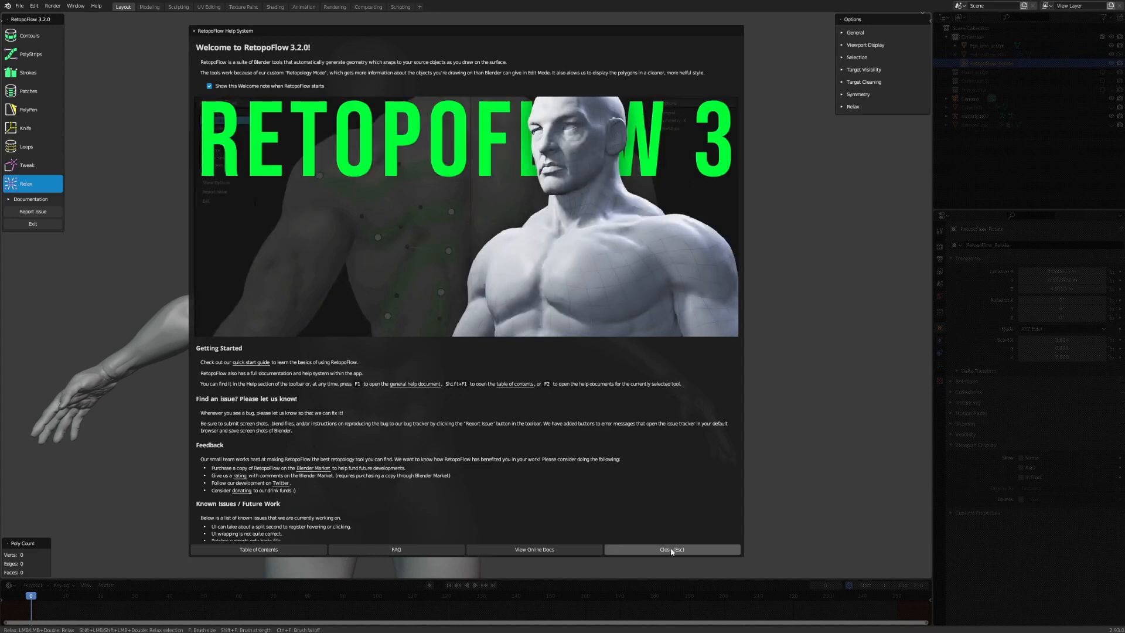
click(671, 549)
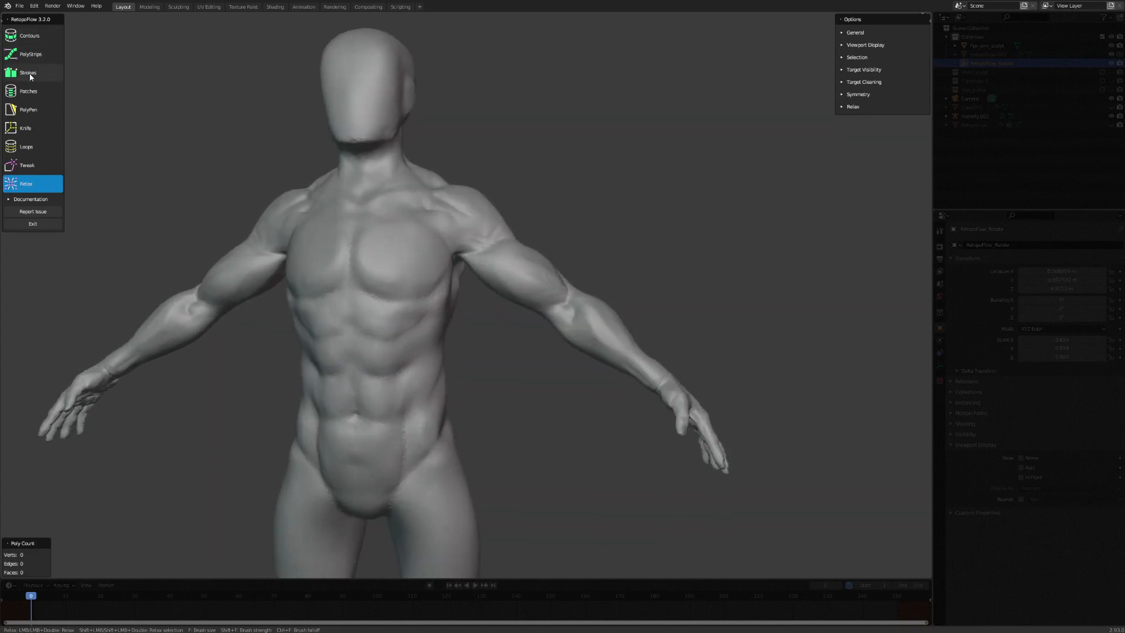
- Draw Contours loops around the forearm and the fingertips
click(29, 35)
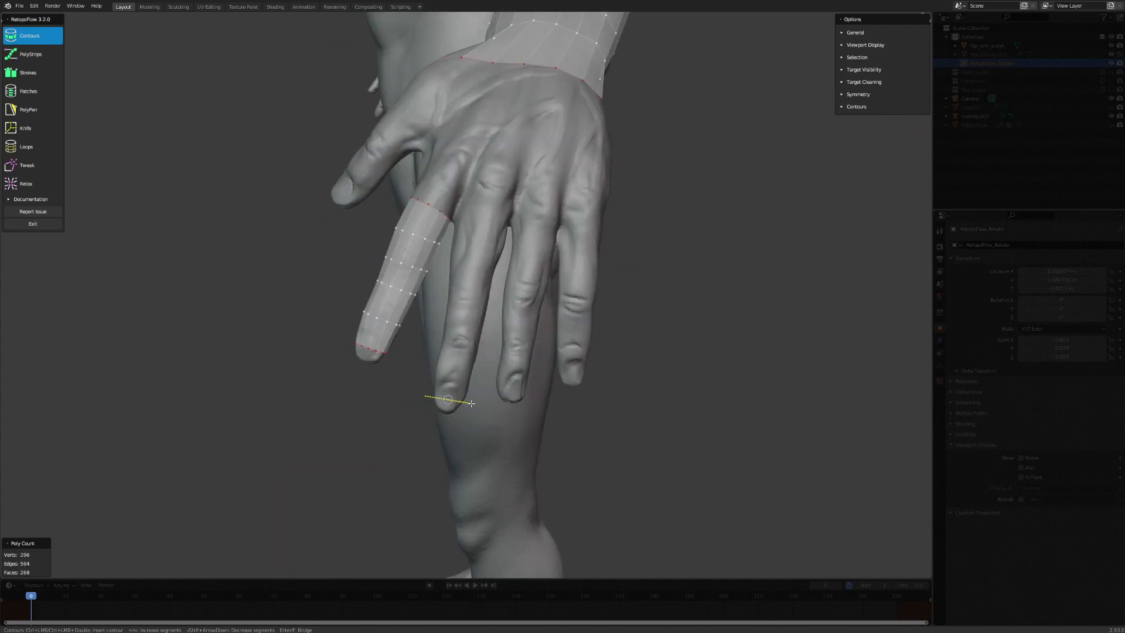
click(28, 73)
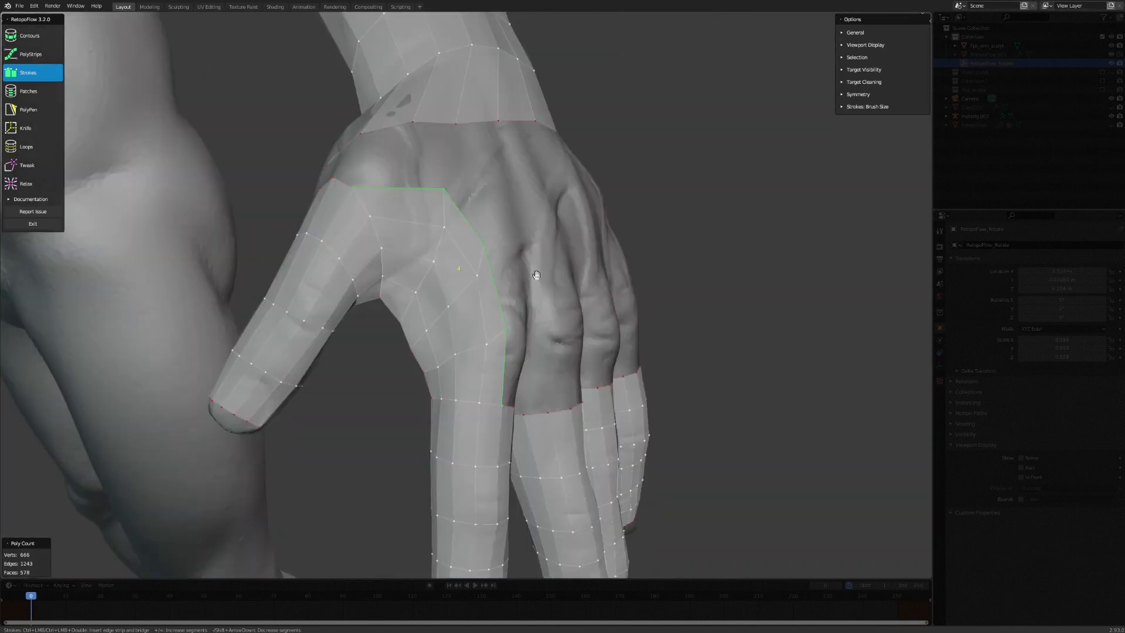
- Fill patches and a triangle between thumb and hand, plus a face strip across the hand
click(30, 35)
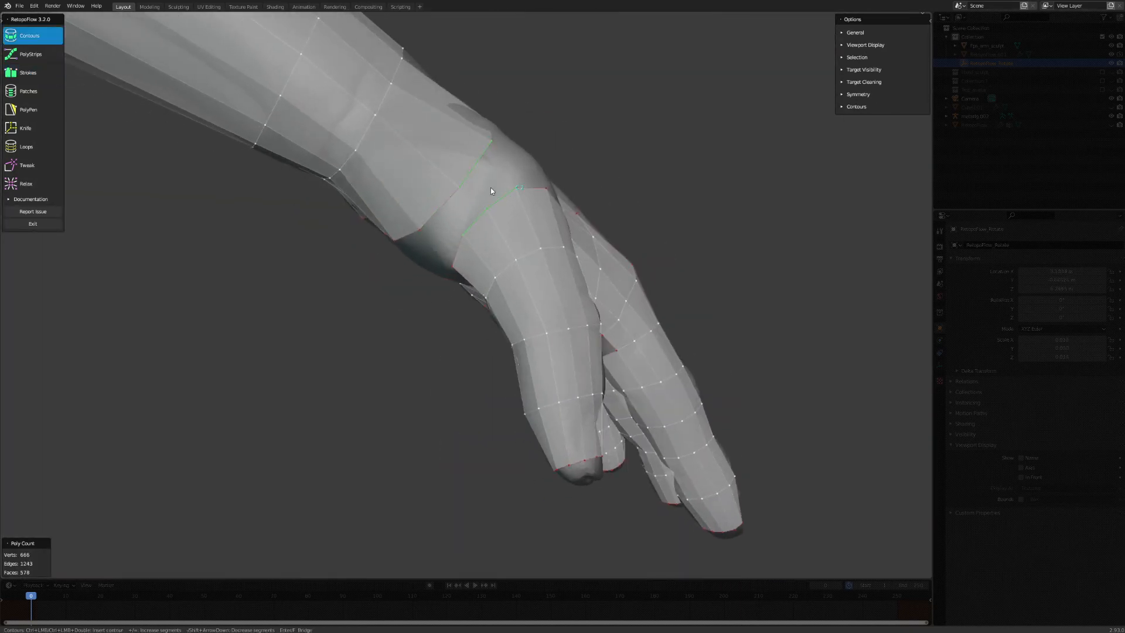
click(29, 92)
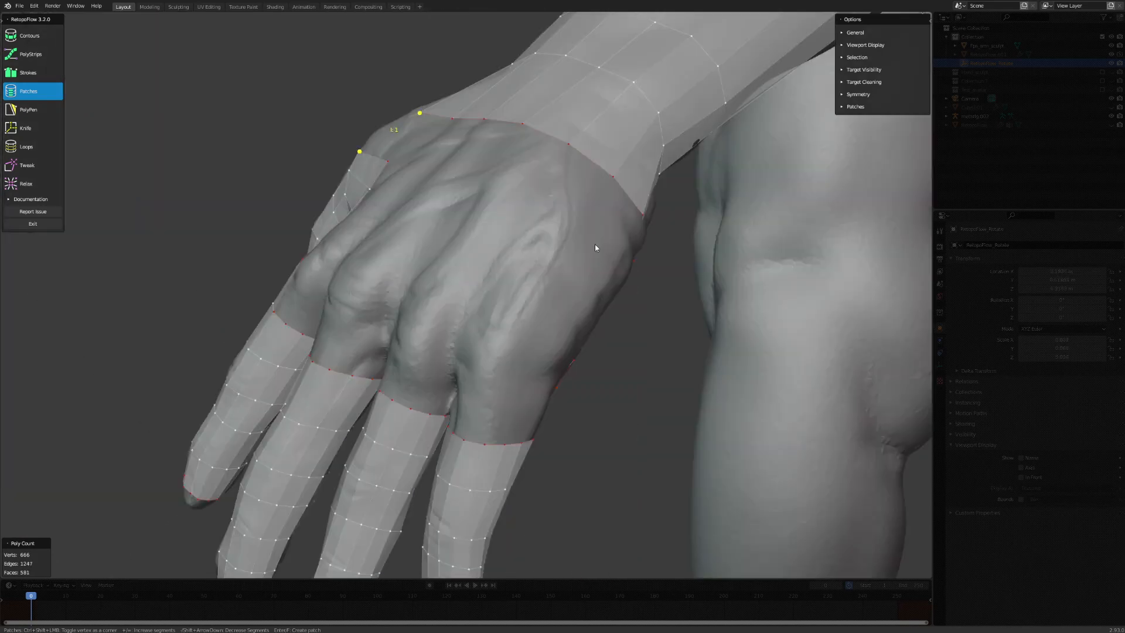
click(28, 108)
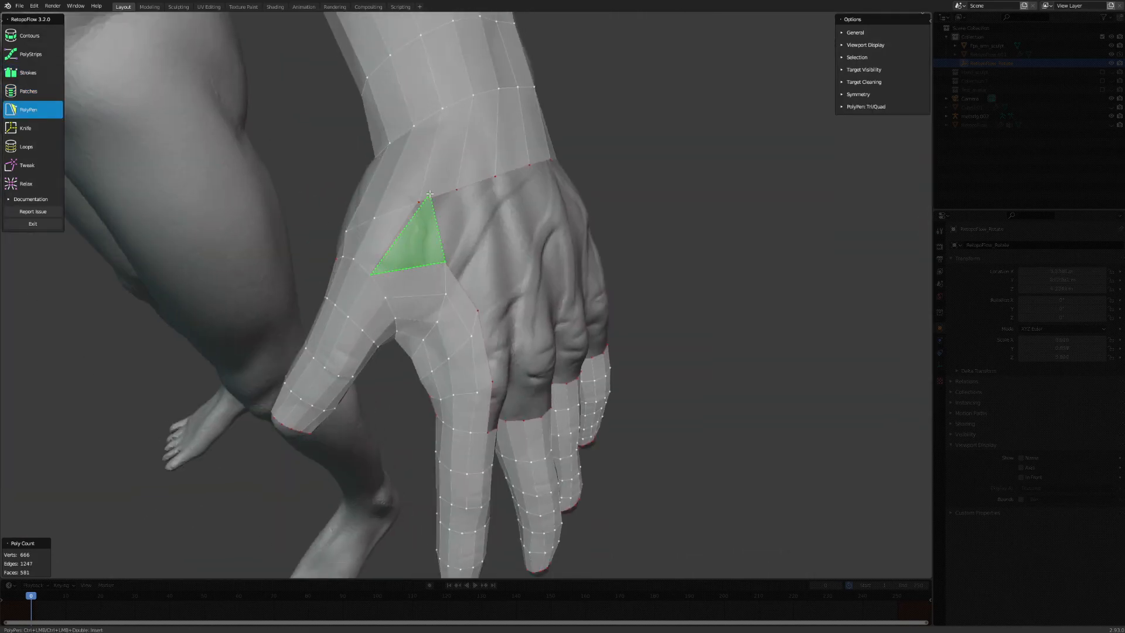
click(27, 72)
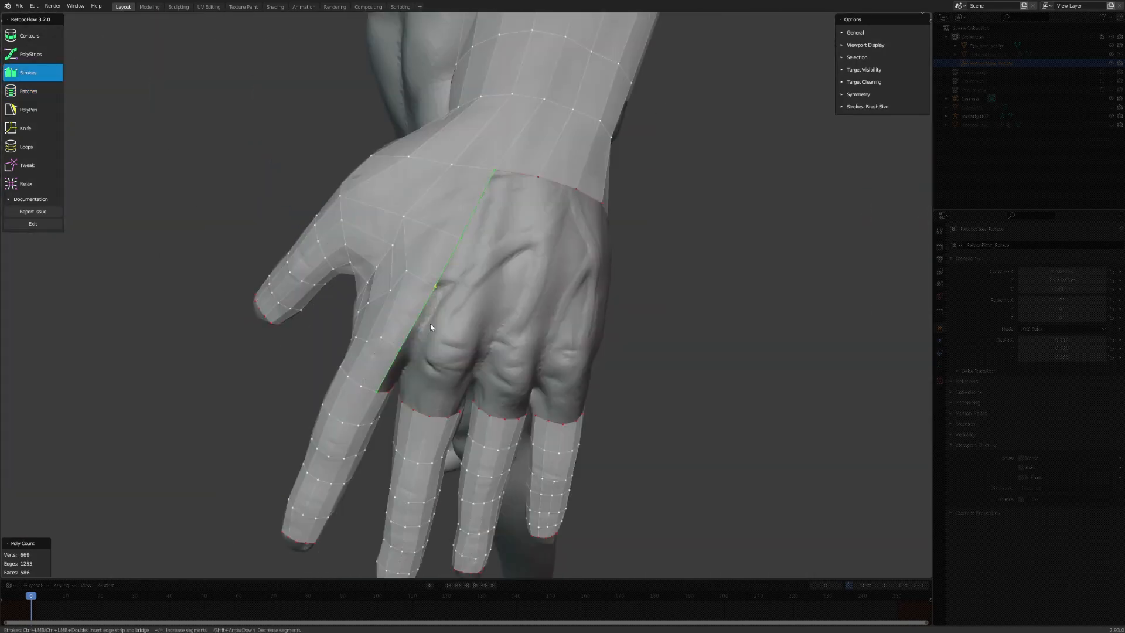
- Fill more patches and draw a face strip toward the index finger
click(28, 91)
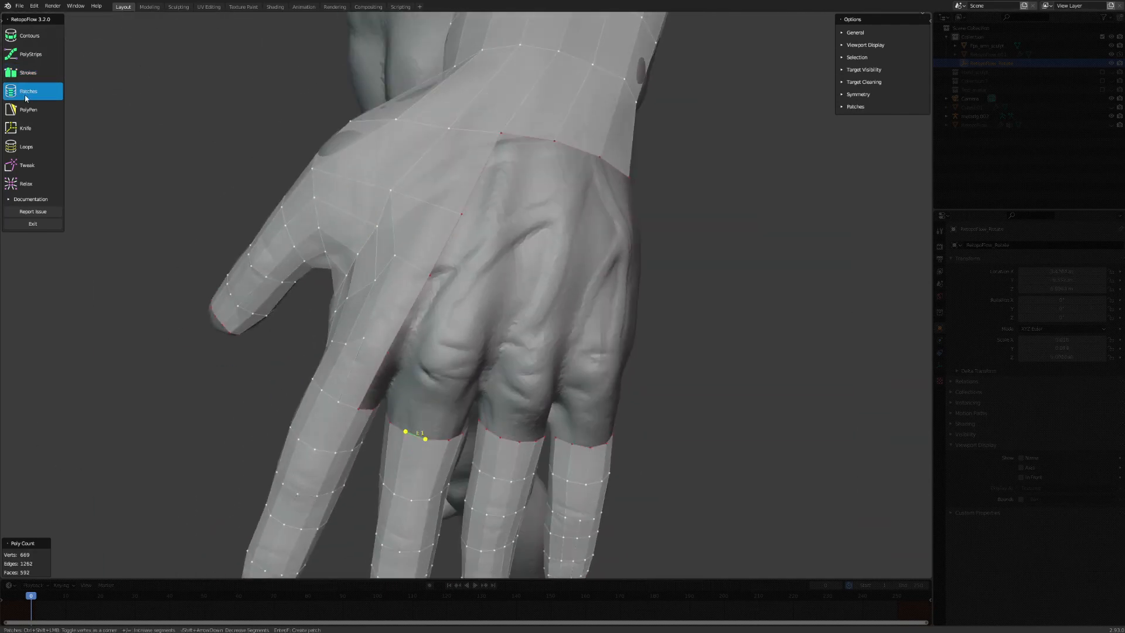
click(29, 73)
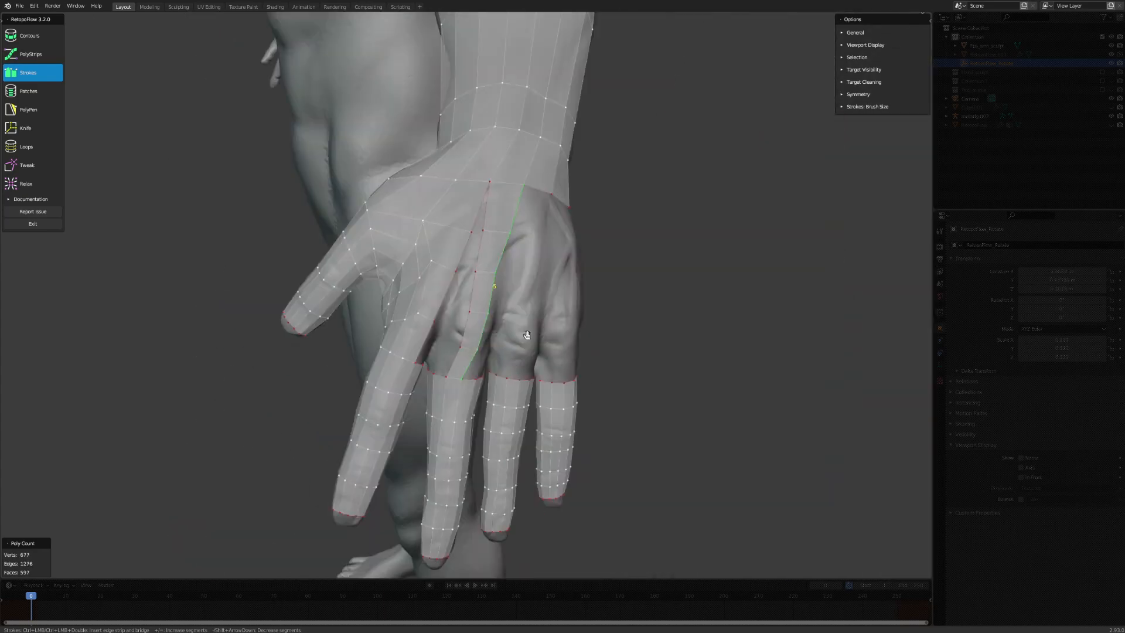
click(28, 109)
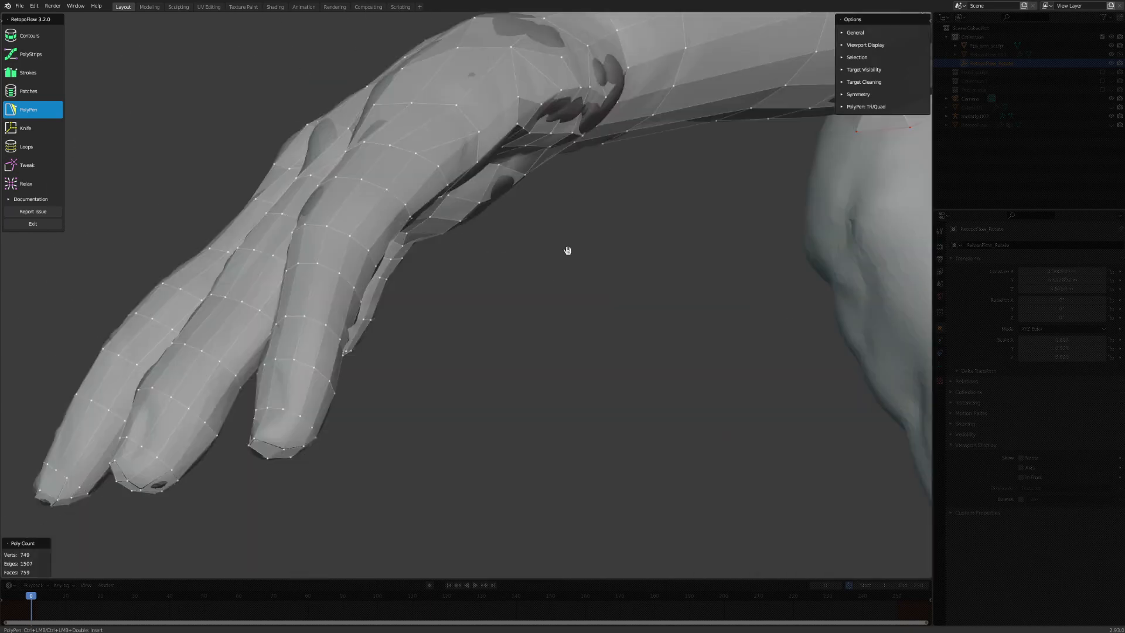
click(27, 183)
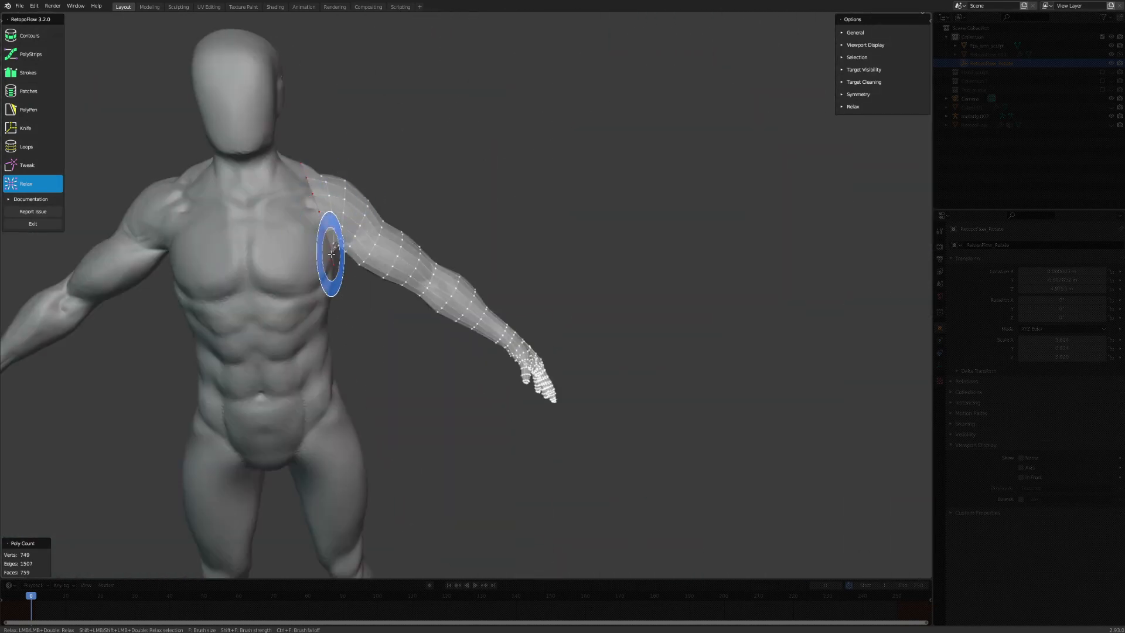
- Draw face strips over the shoulder, relax them, and exit RetopoFlow
click(28, 71)
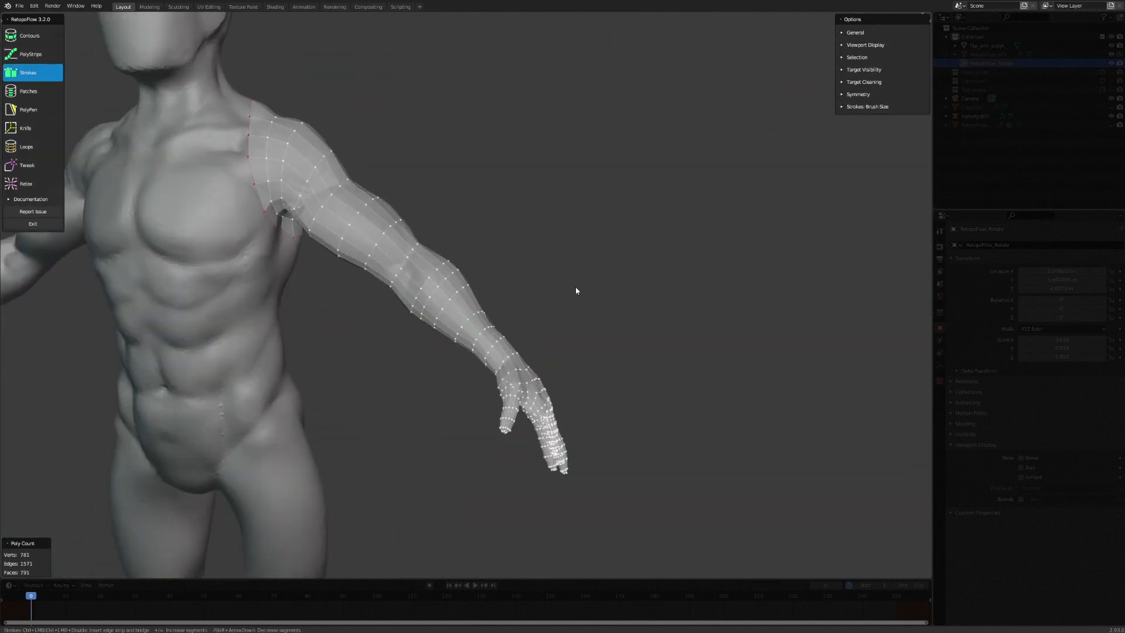
click(25, 183)
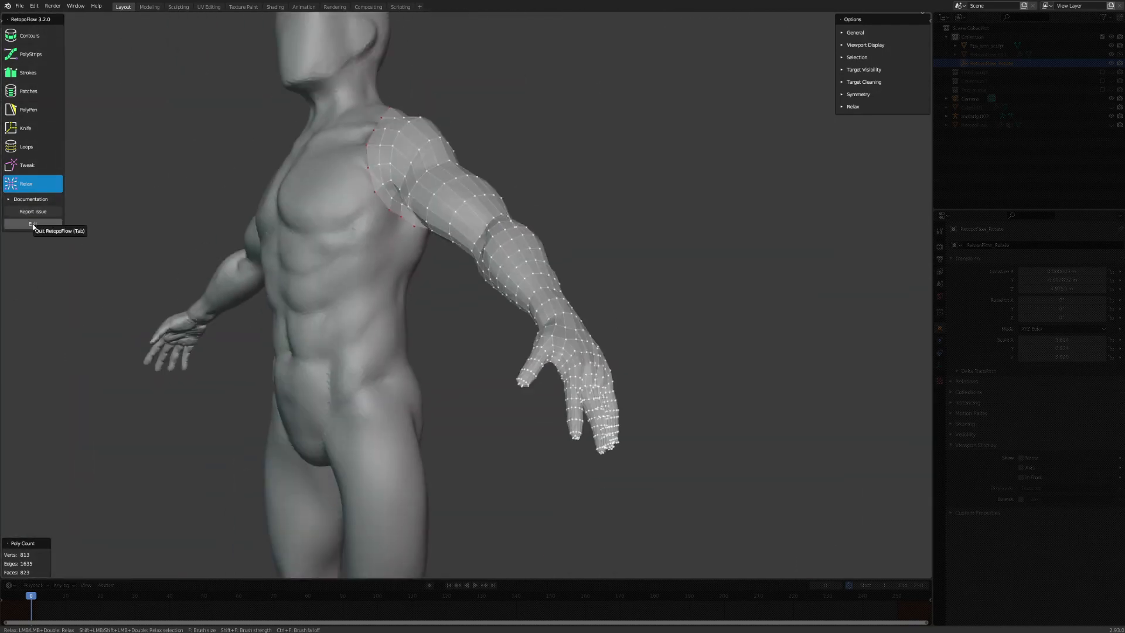
click(32, 223)
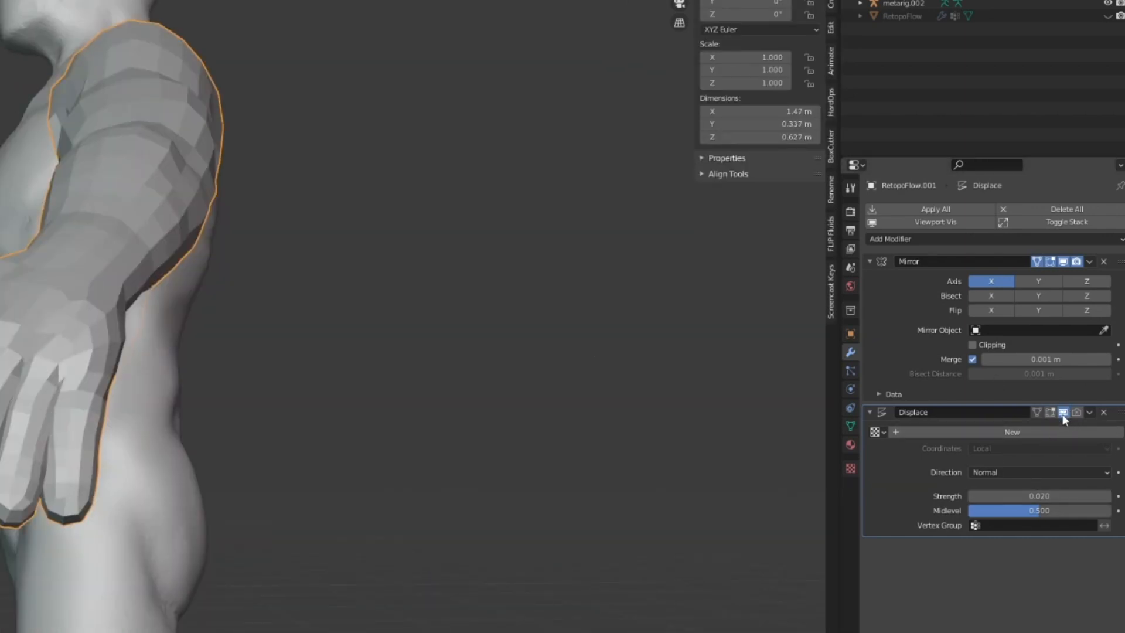
- Show the 0.02-strength Displace modifier on RetopoFlow.001 in edit mode
click(1038, 496)
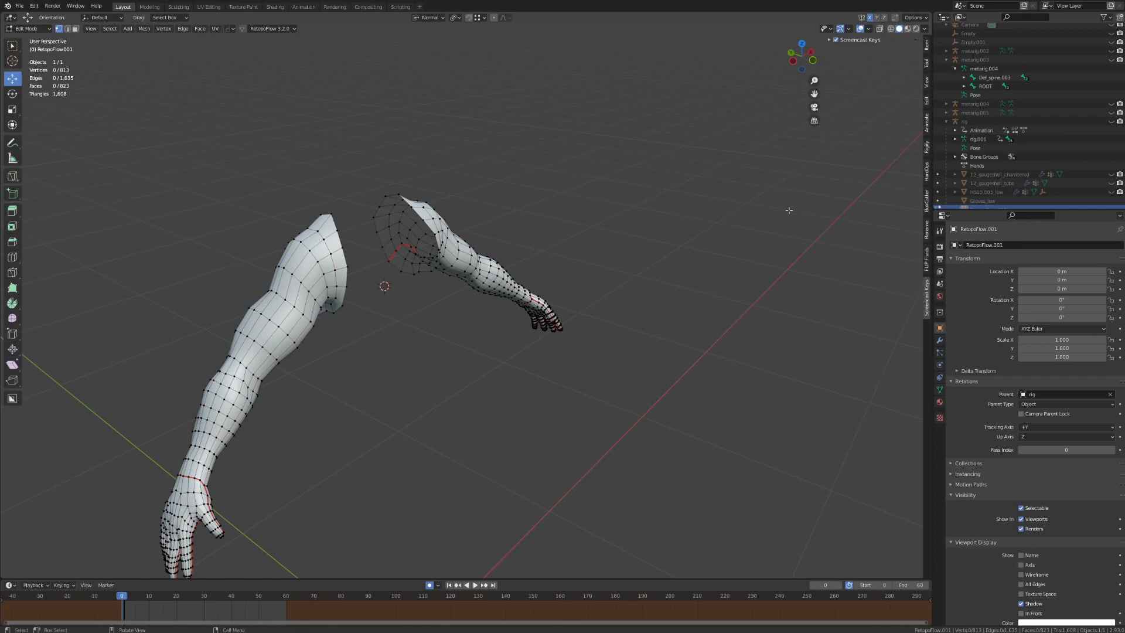
- Select the arm mesh, recalculate normals outward, then select non-manifold edges
click(457, 258)
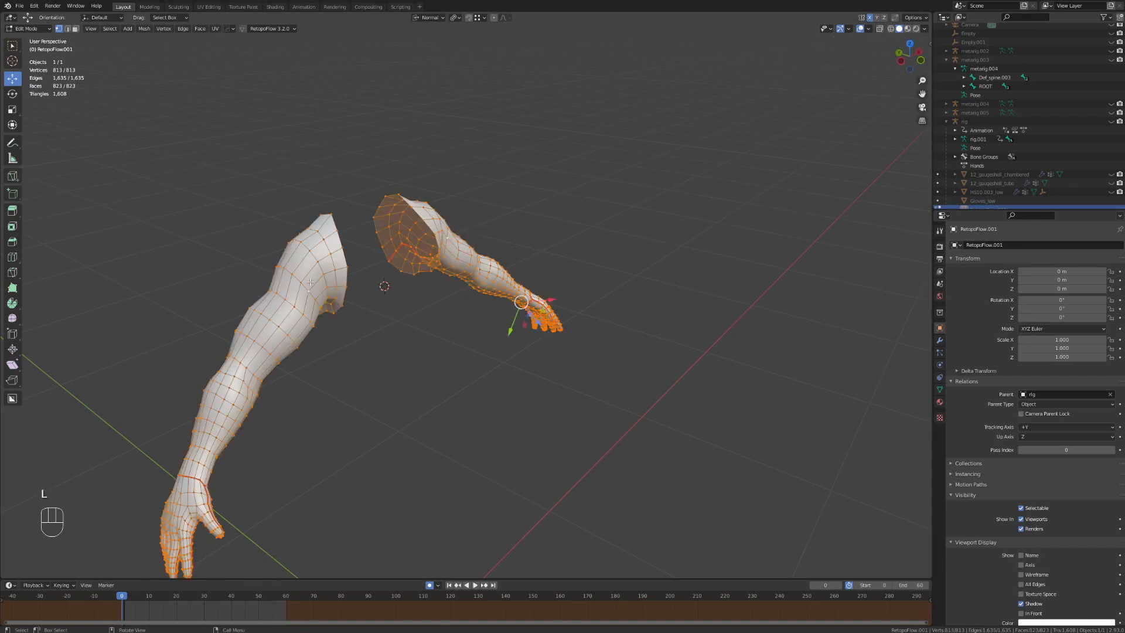
key(shift+n)
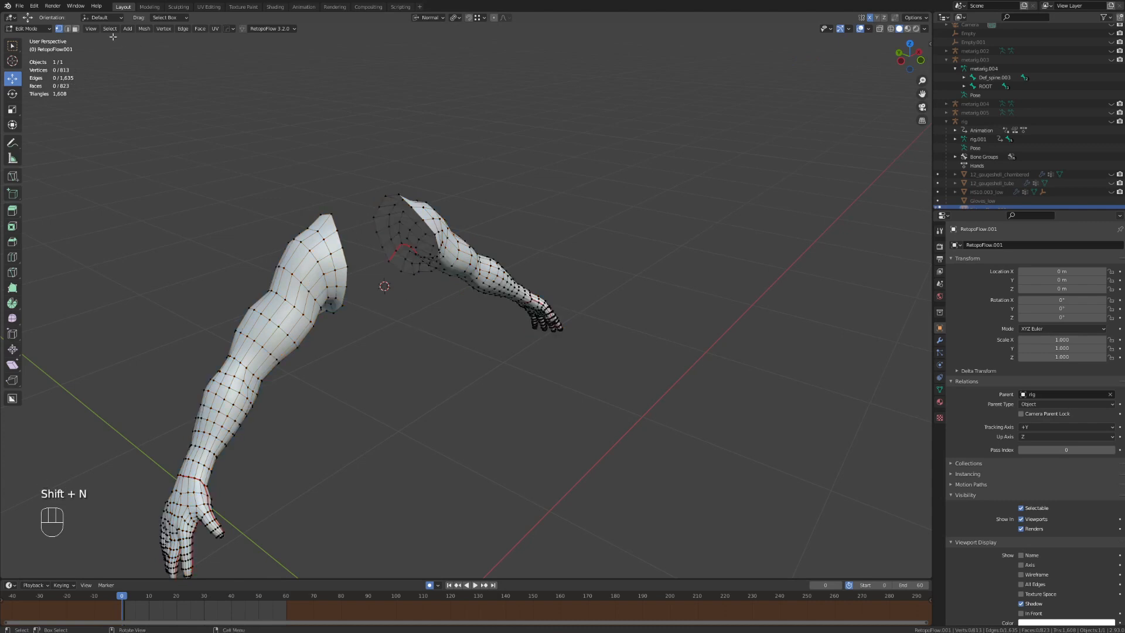
click(109, 28)
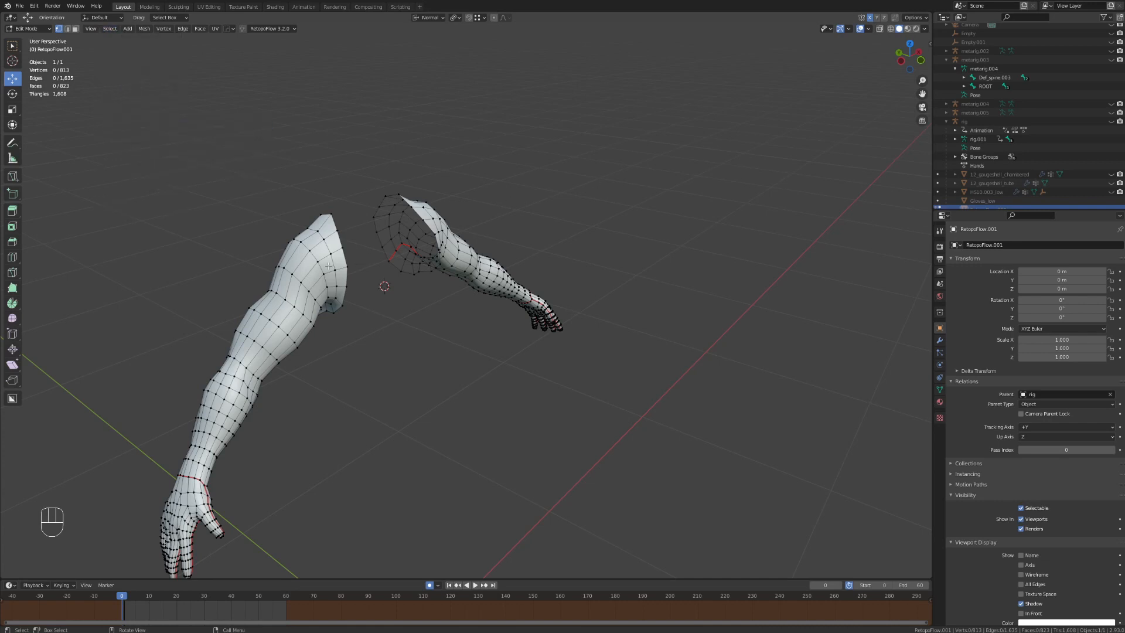
click(109, 29)
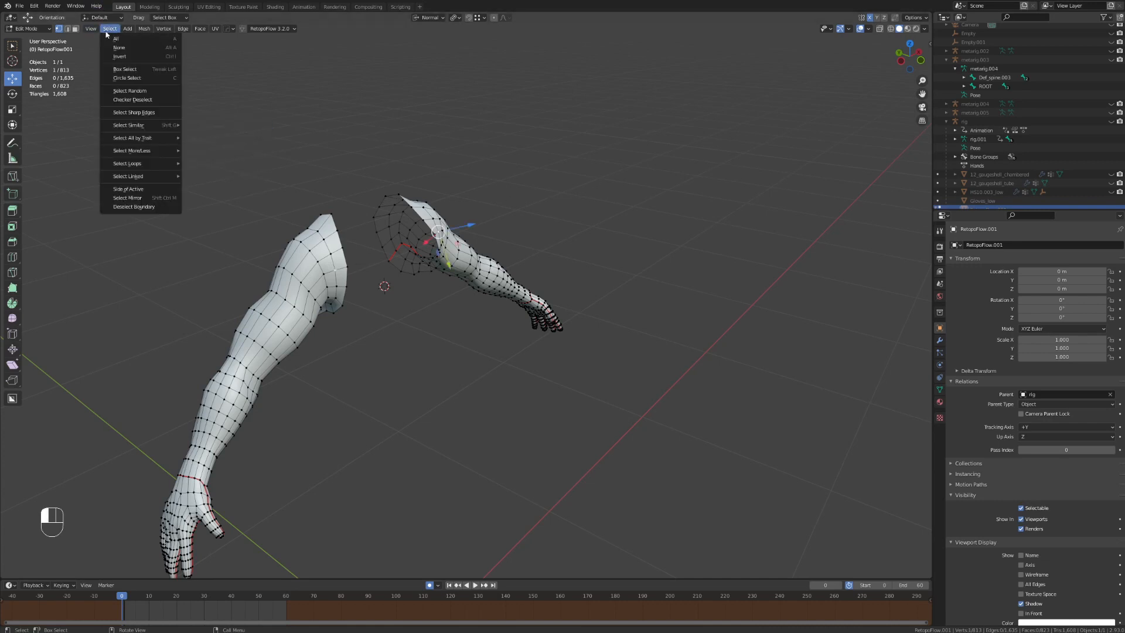
mouse_move(131, 137)
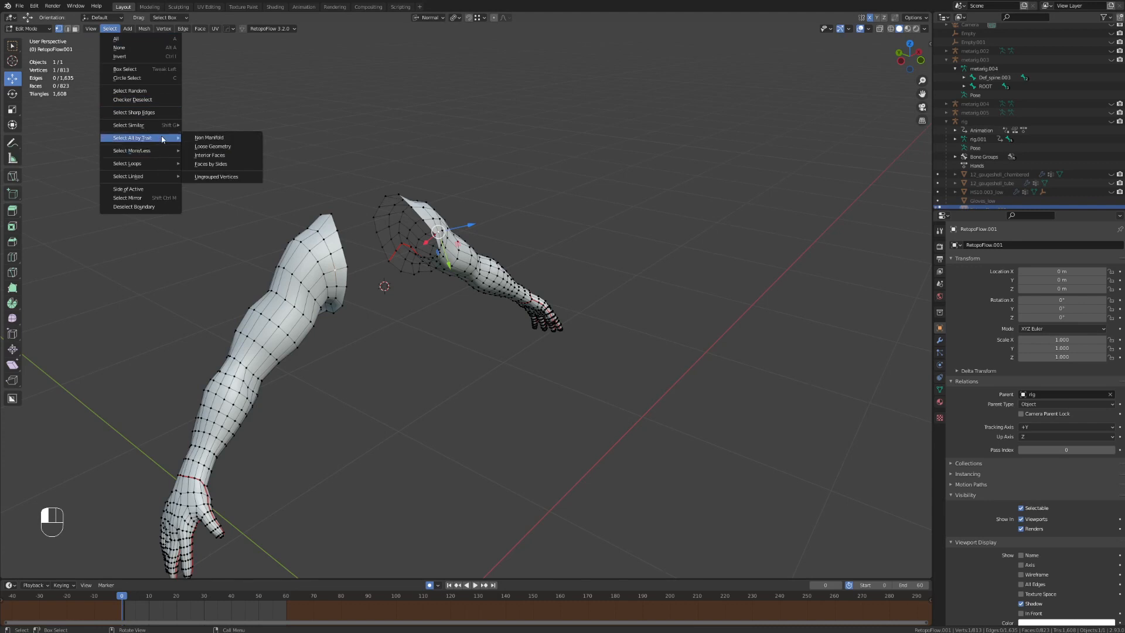
click(212, 146)
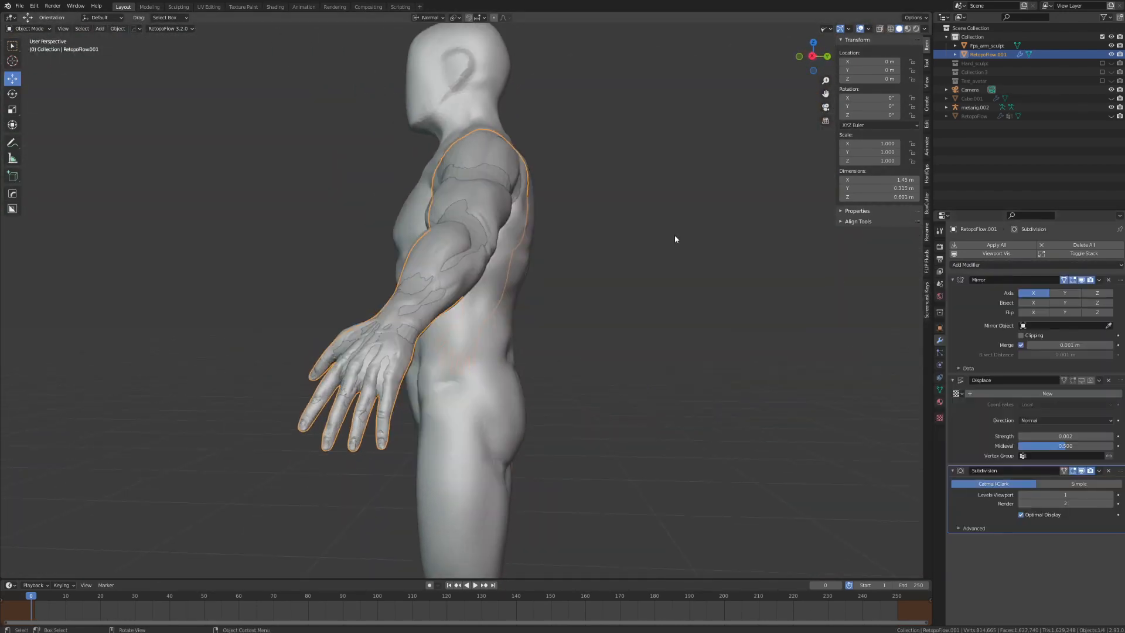
- Add a Shrinkwrap modifier onto fps_arm_sculpt using Nearest Surface Point, then enter Edit Mode
click(966, 264)
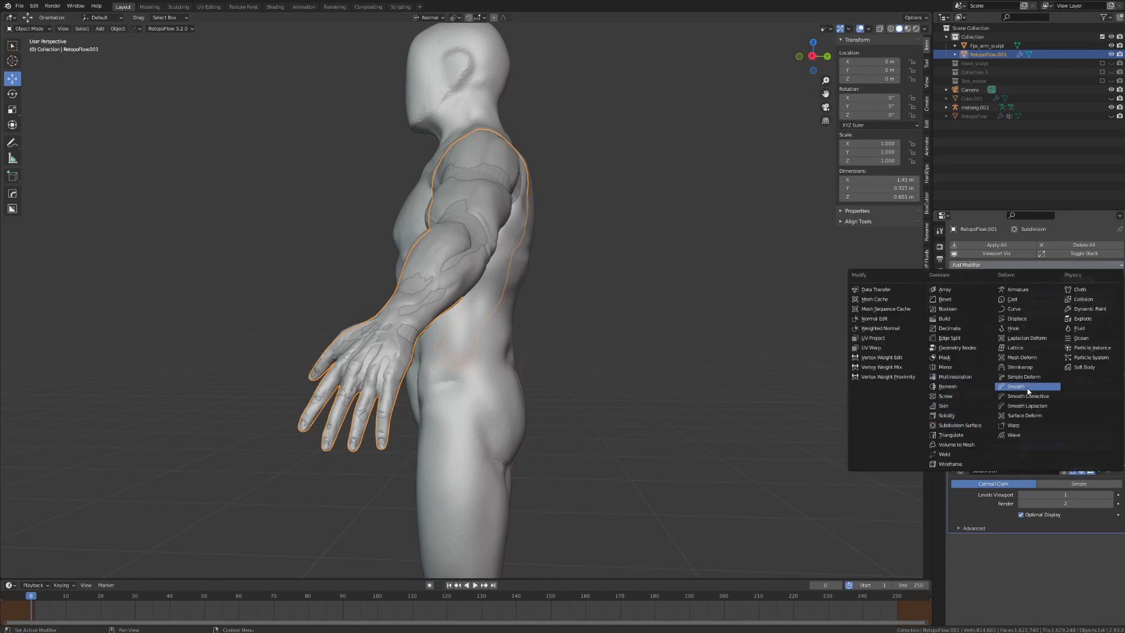
mouse_move(958, 424)
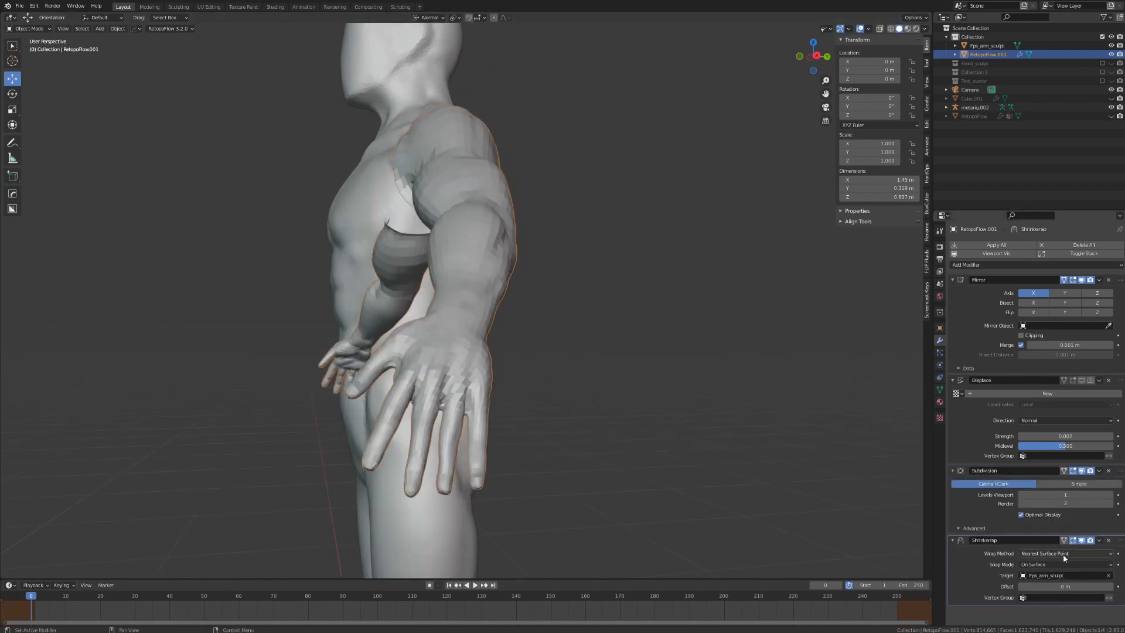
click(1065, 553)
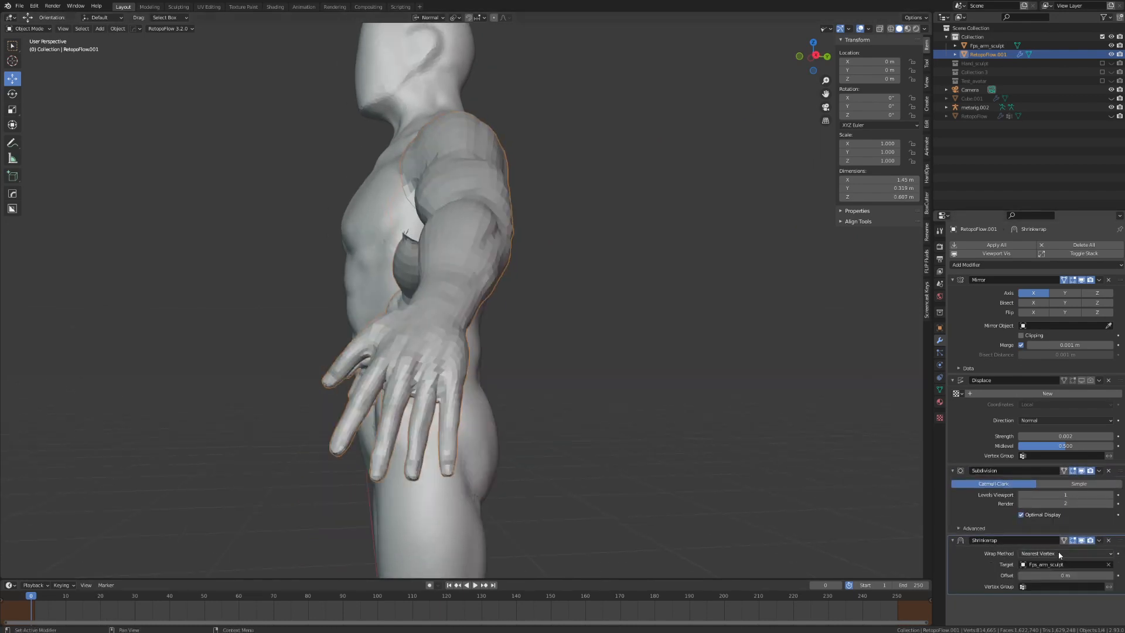
click(1064, 553)
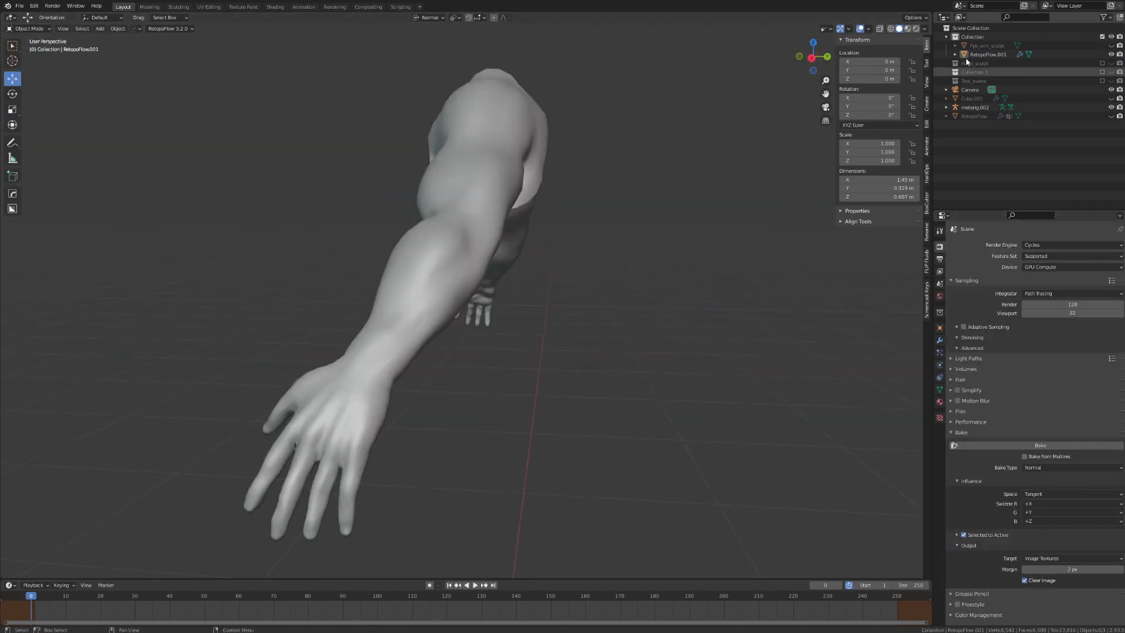
key(Tab)
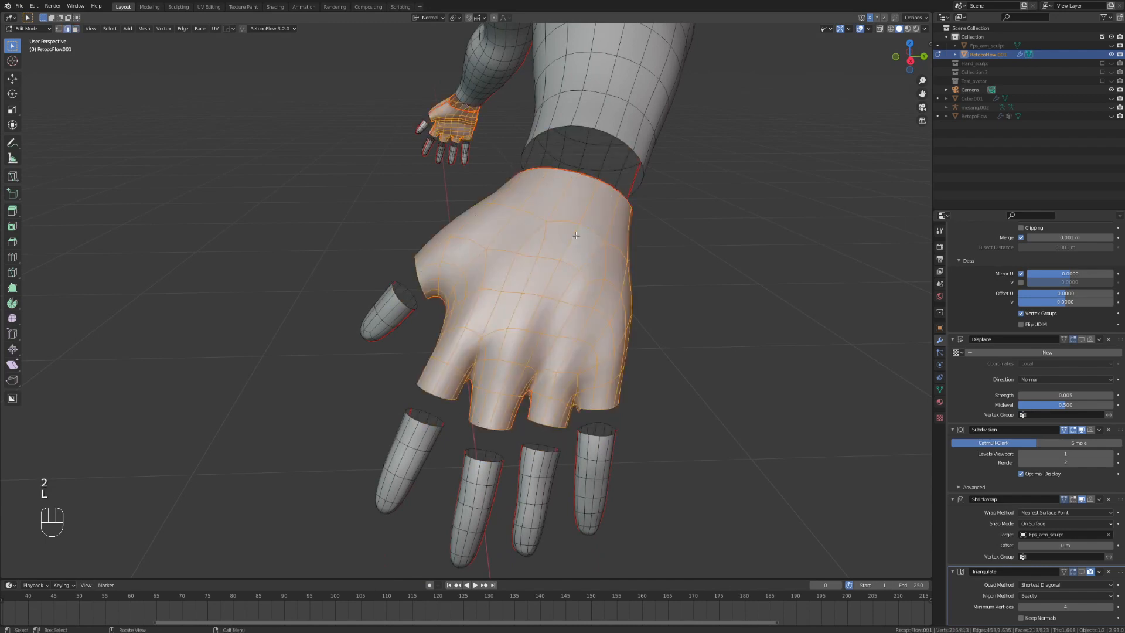
- Select the hand faces and separate them into a new glove object
key(alt+h)
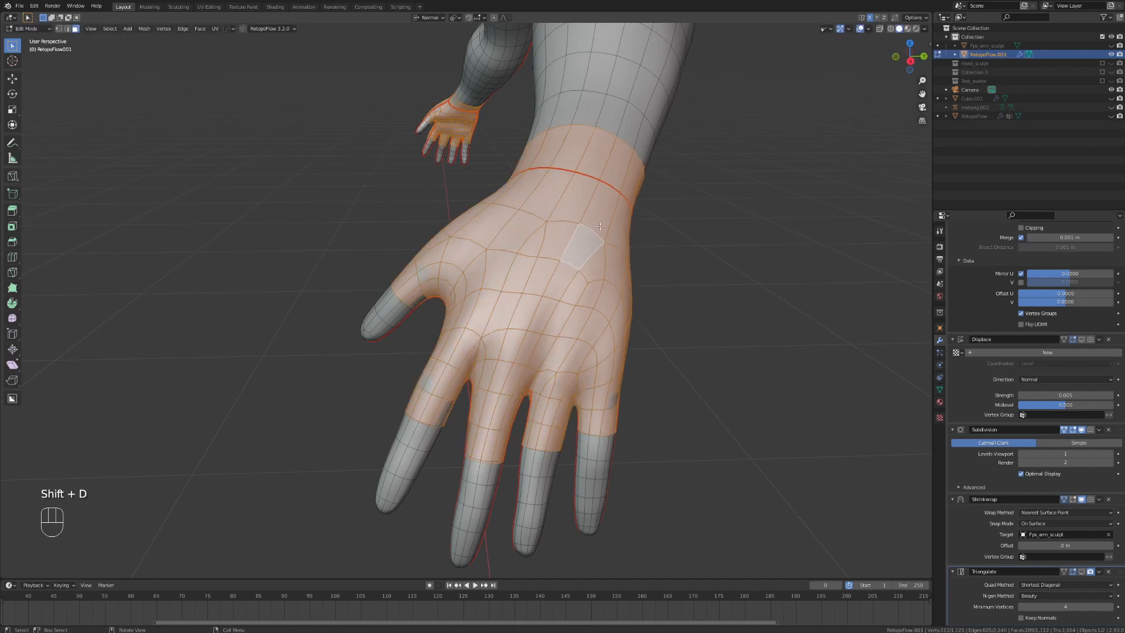
key(p)
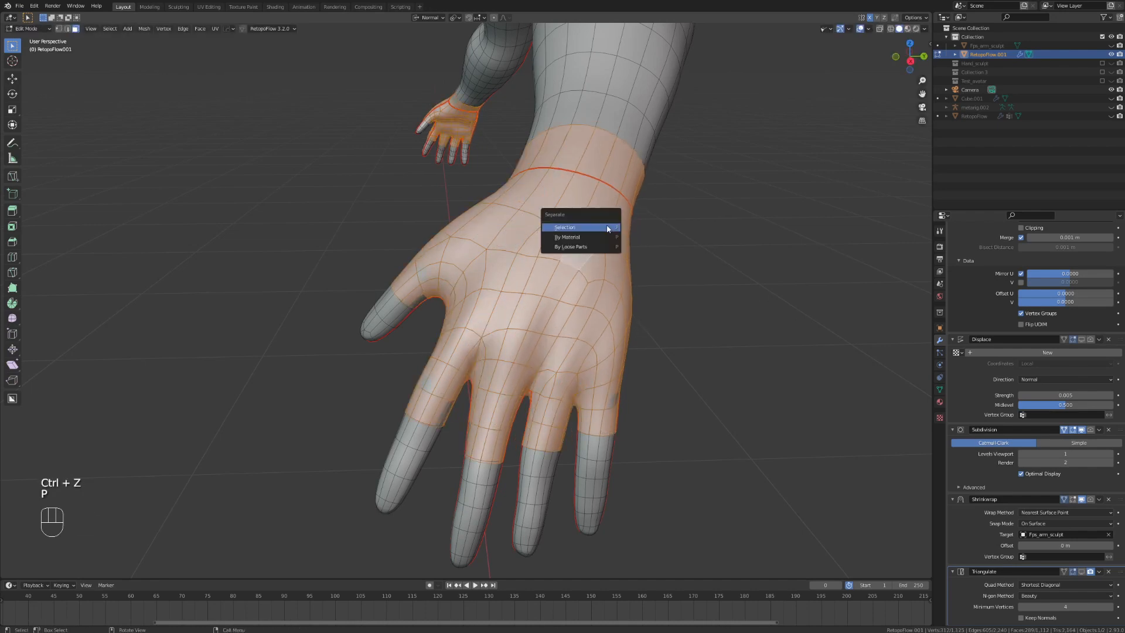
click(564, 227)
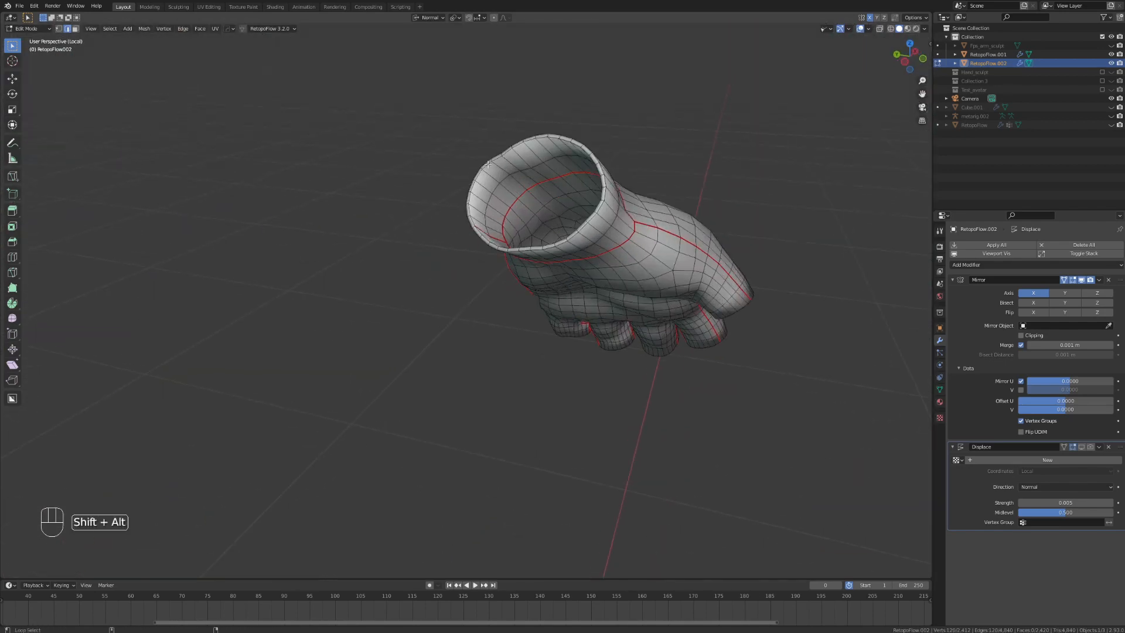
- Grid-fill the glove's open fingertip edge loops
key(Tab)
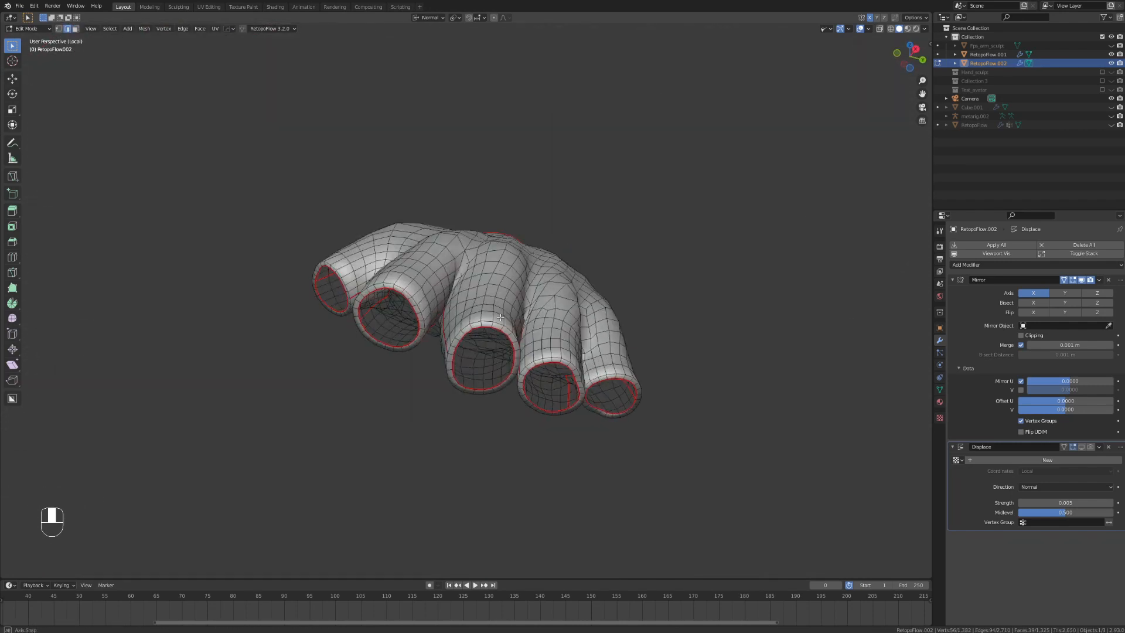
key(Ctrl+F)
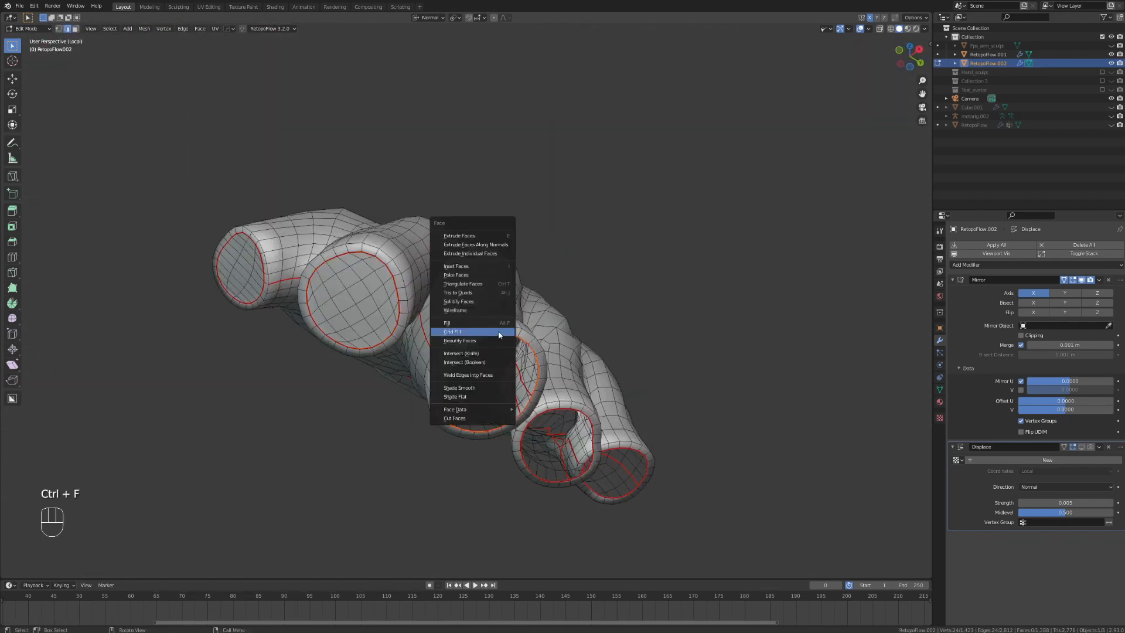
click(451, 332)
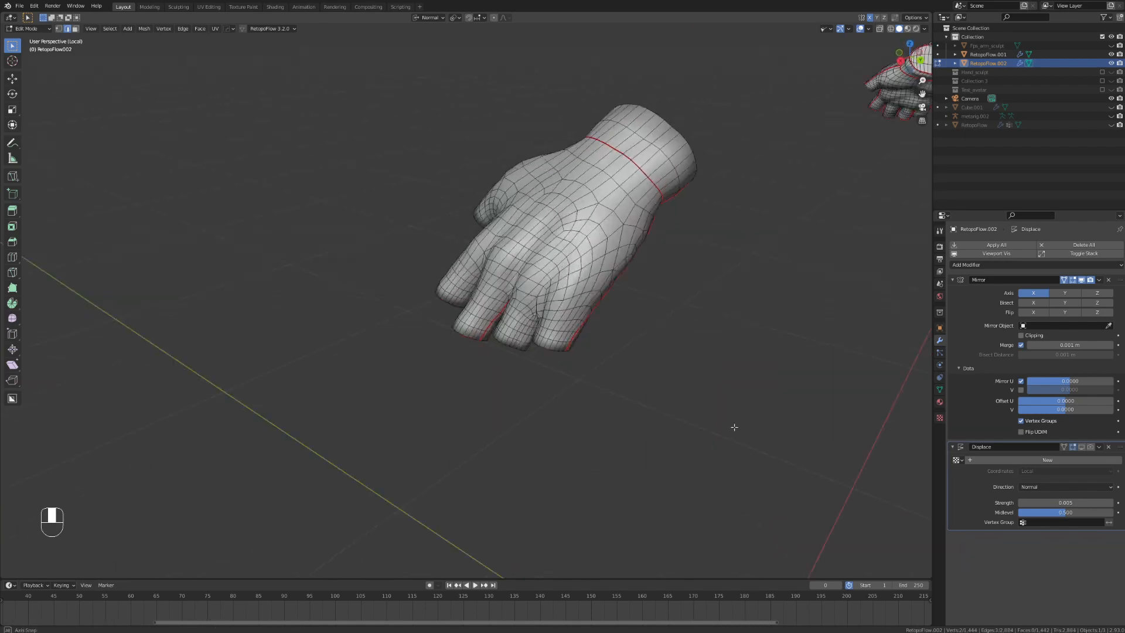
key(Tab)
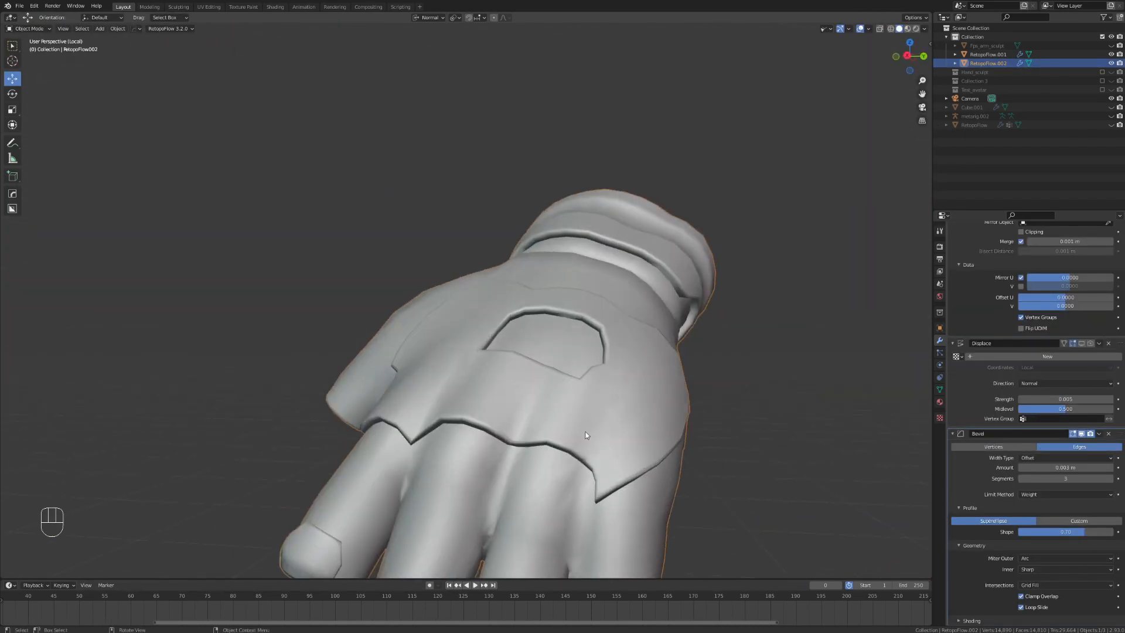
- Enter Edit Mode on the low-poly Gloves_low mesh
key(F2)
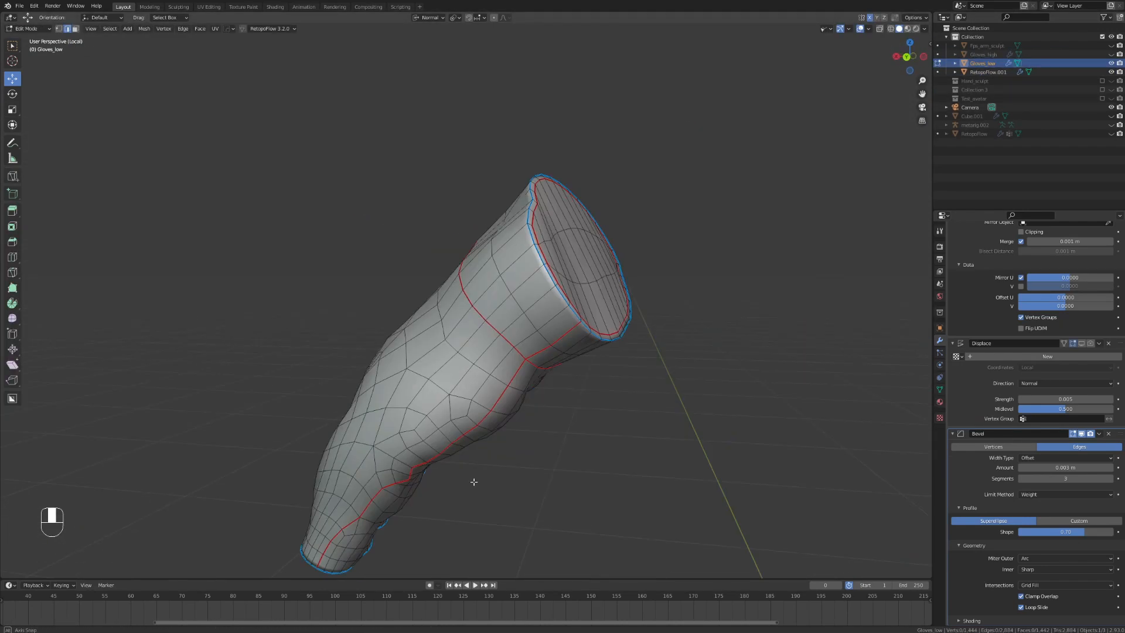
key(Tab)
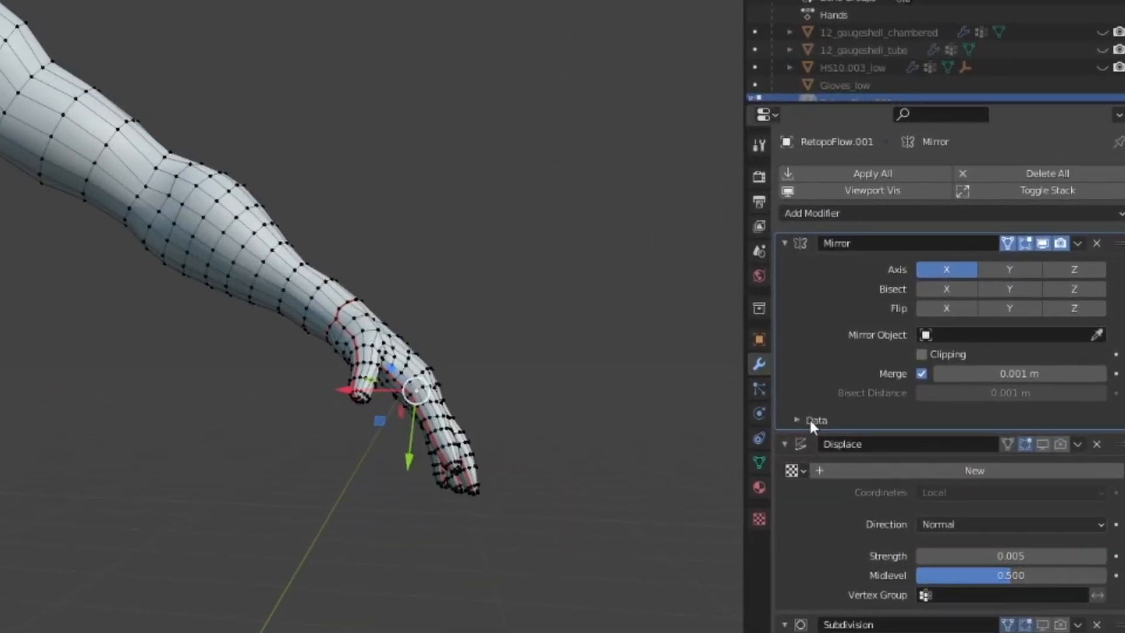
- Expand the Mirror modifier's UV options while viewing the arm's UV layout
click(795, 420)
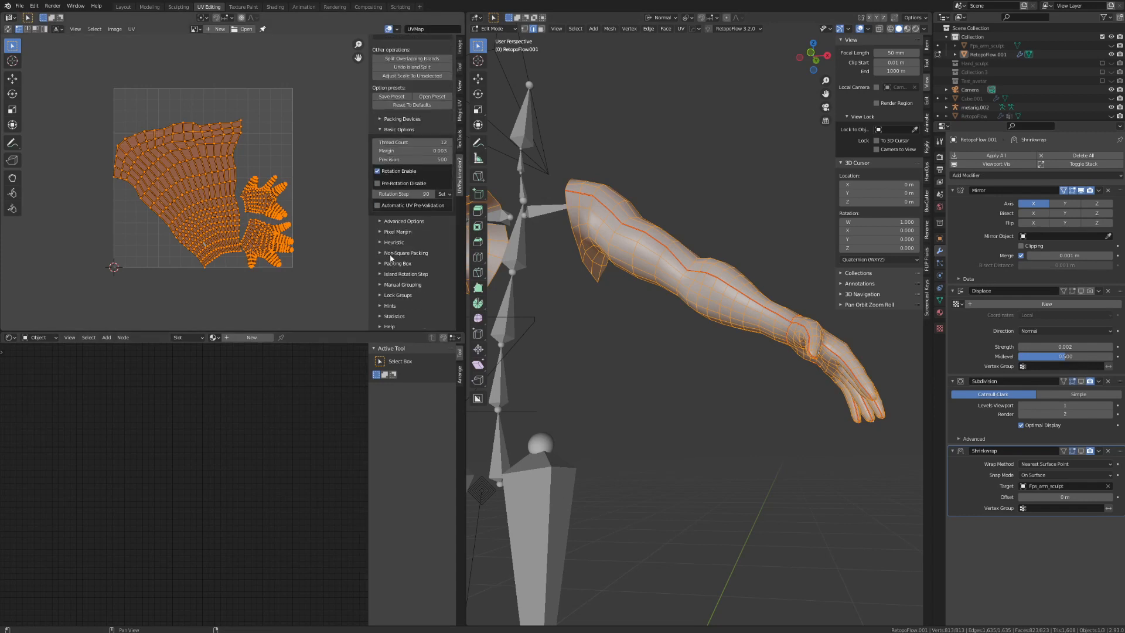
- Enable UVPackmaster's packing box with P1 X at 0.5, hide stretch, and pack
click(398, 263)
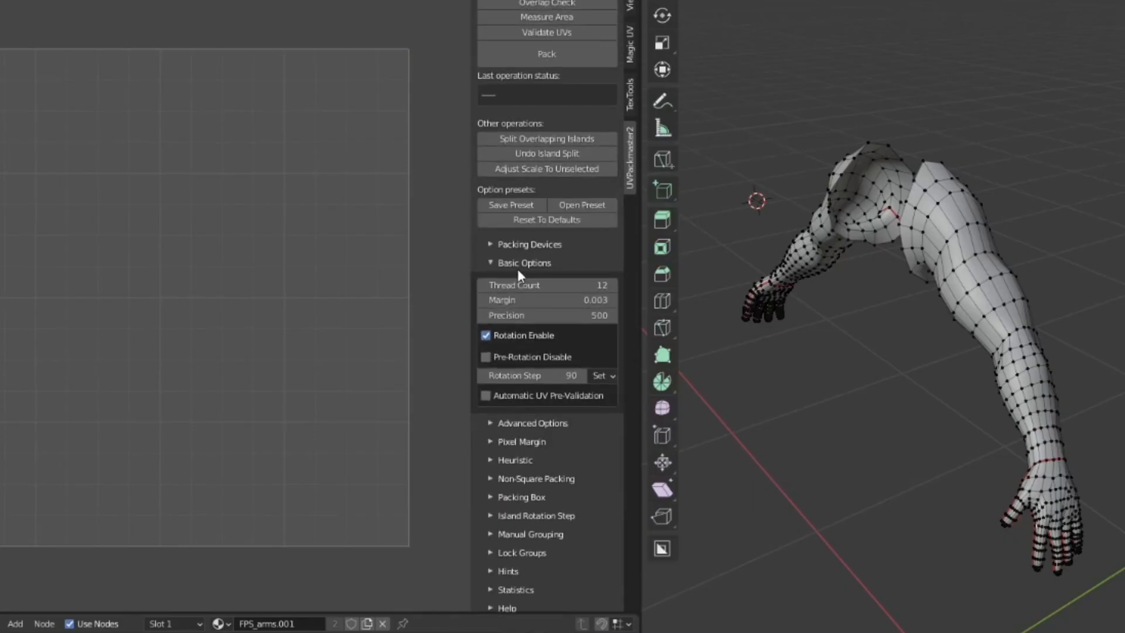
scroll(down, 3)
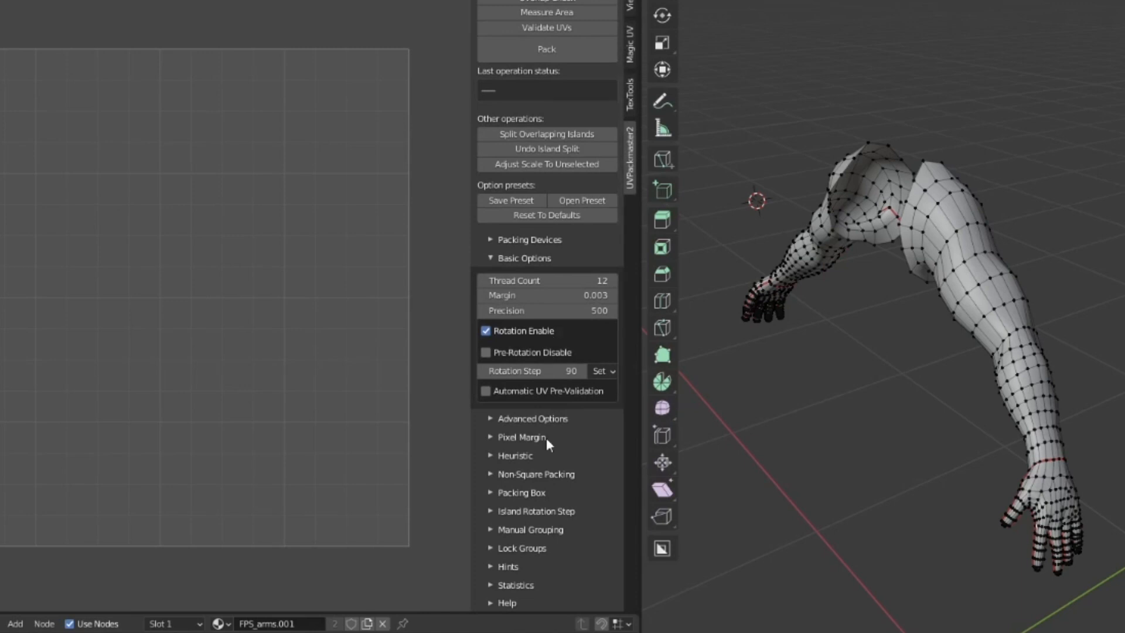
mouse_move(504, 499)
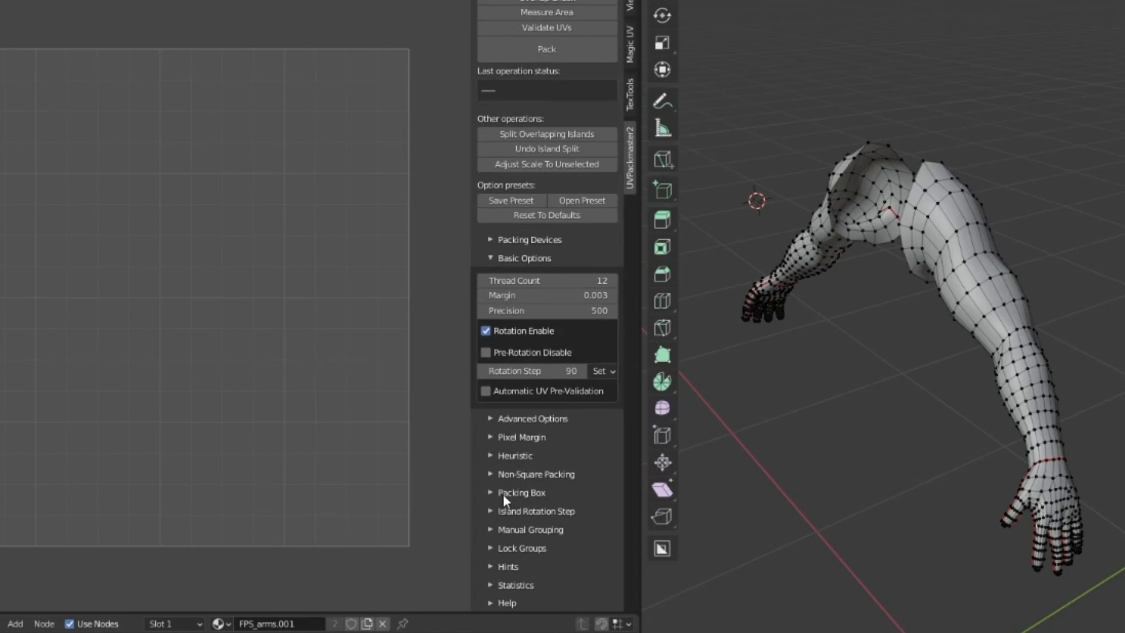
click(521, 492)
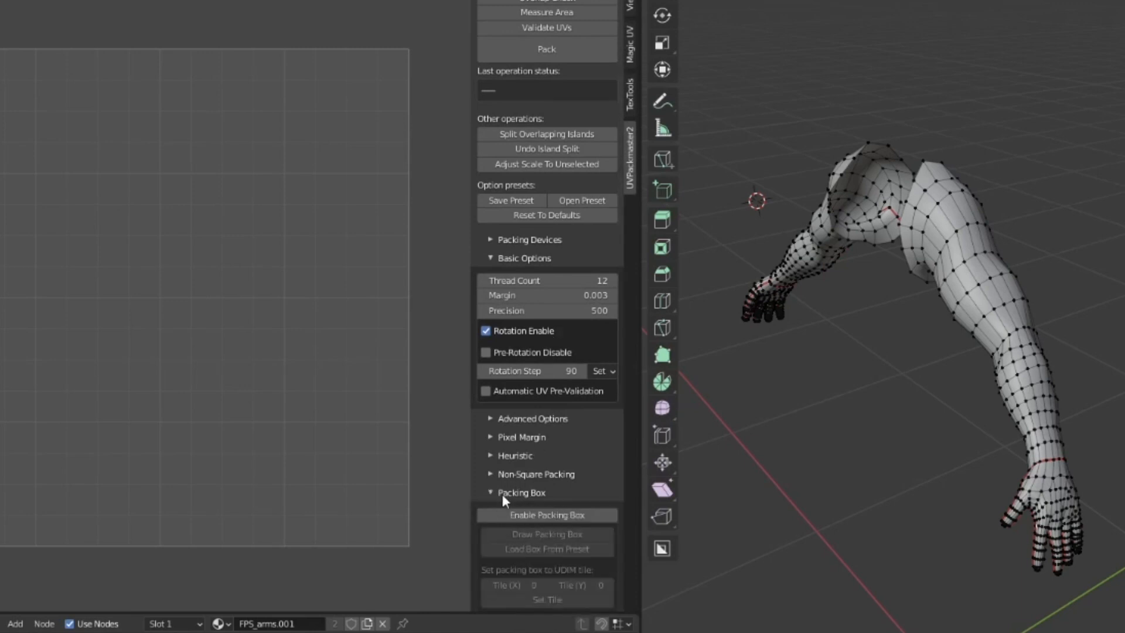
click(546, 514)
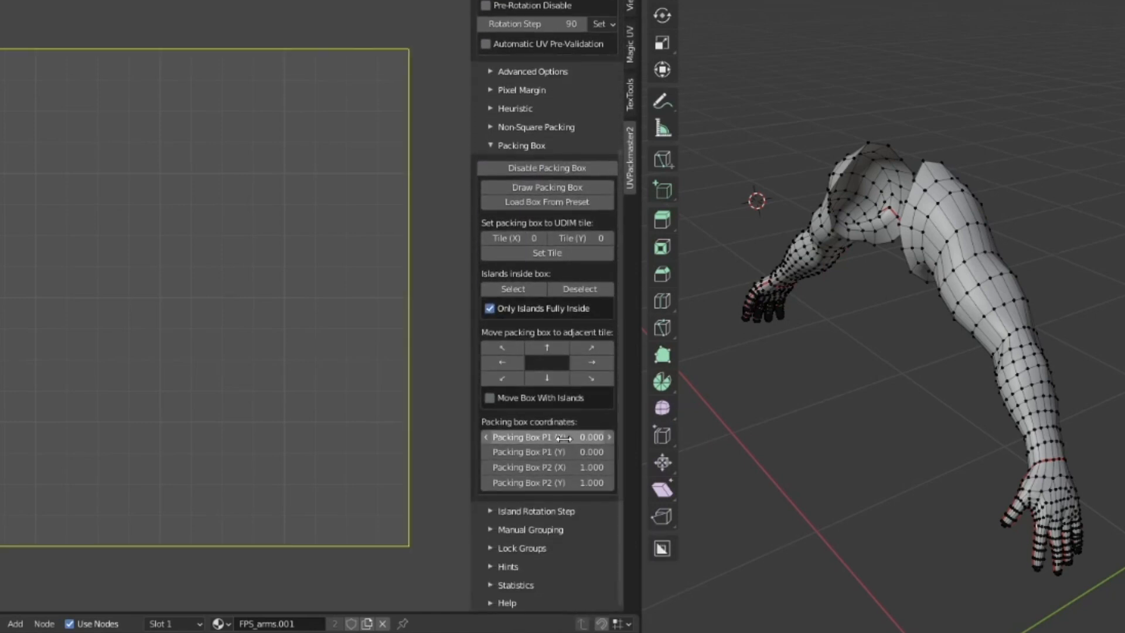
double_click(546, 437)
text(0.500)
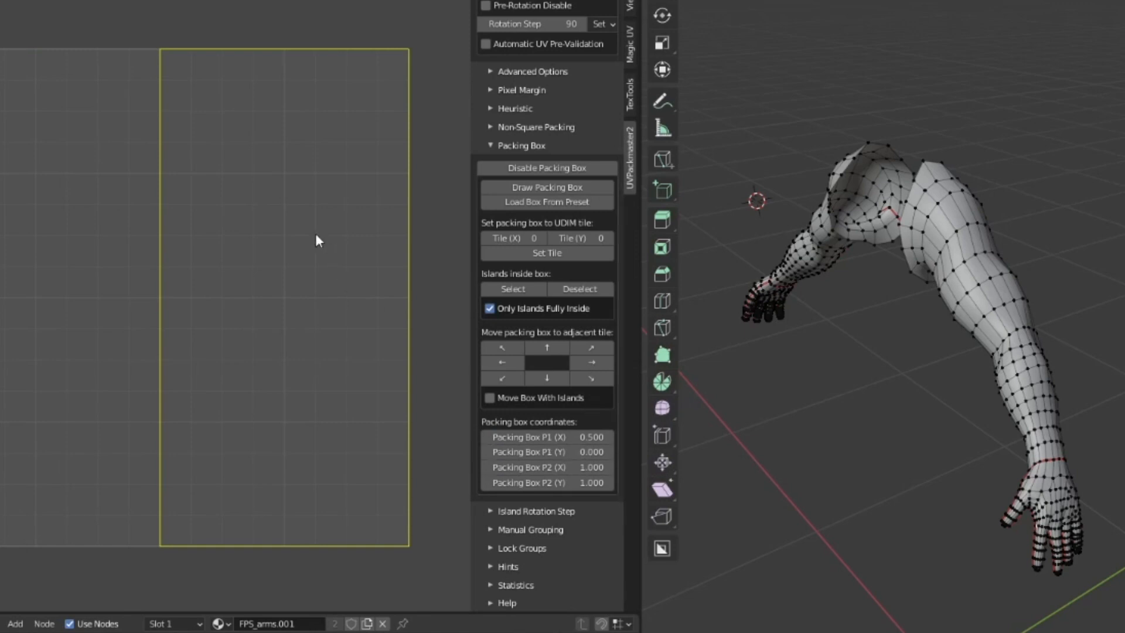
mouse_move(125, 351)
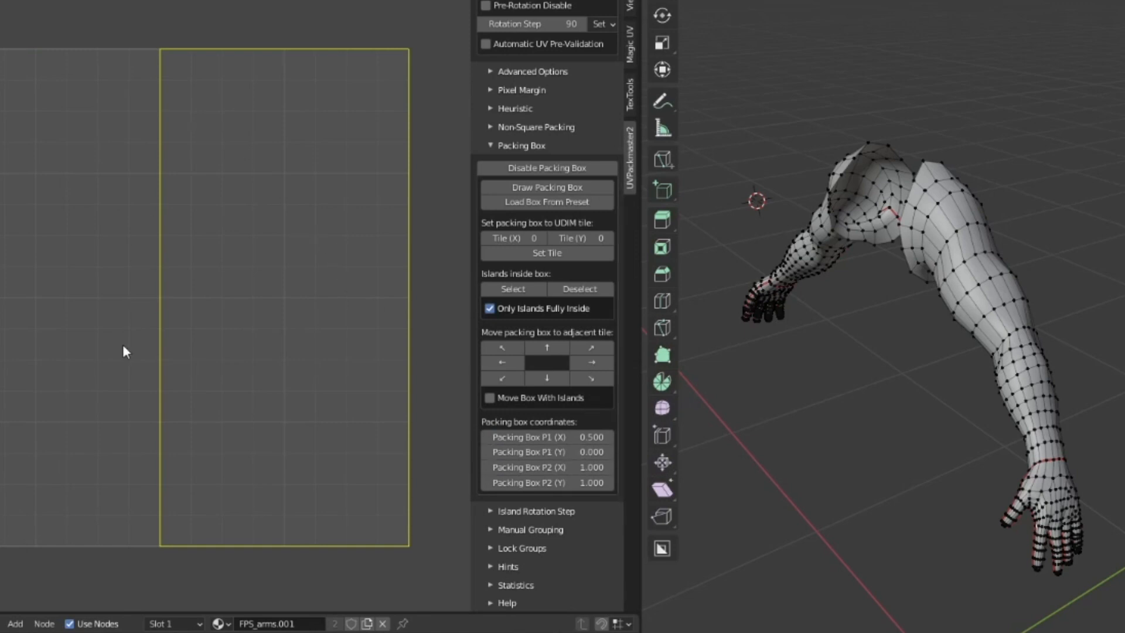
mouse_move(419, 57)
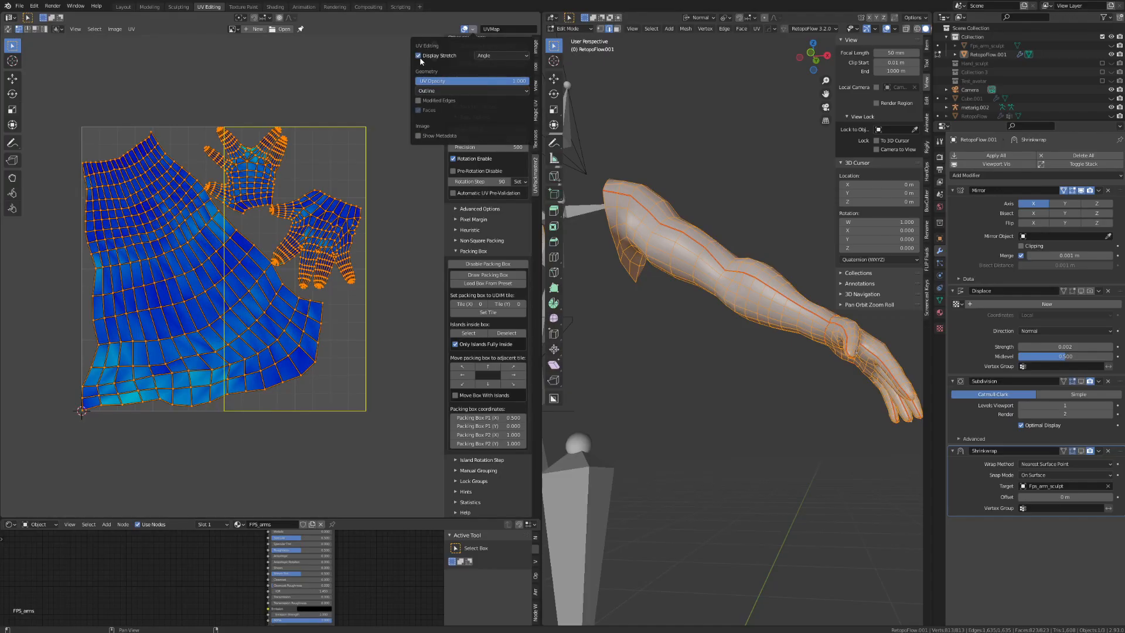
click(486, 116)
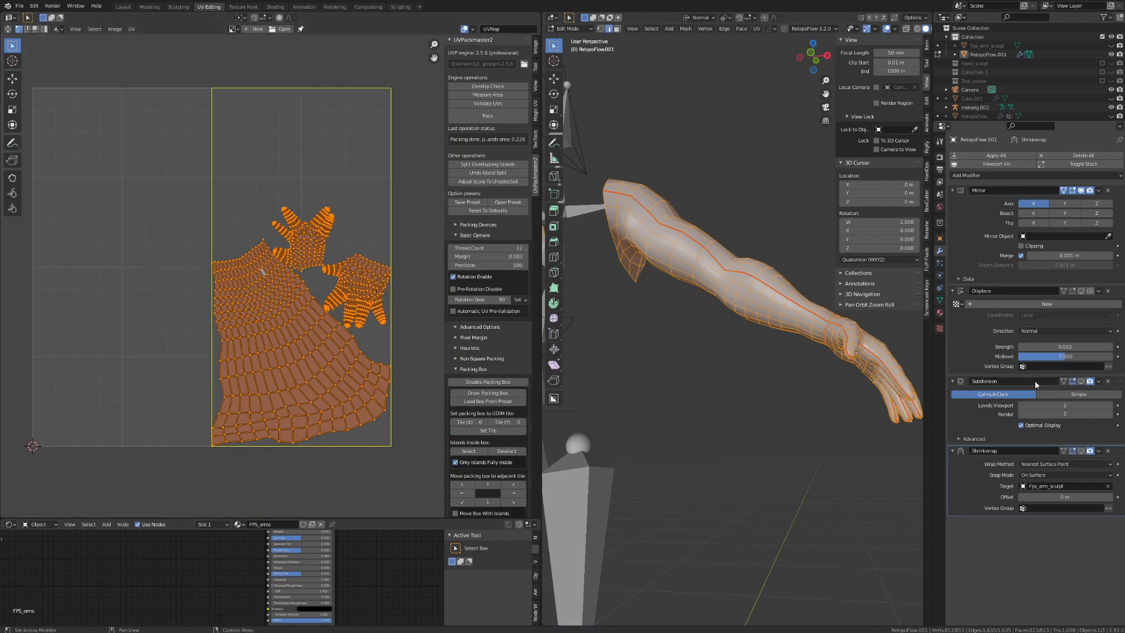
click(960, 278)
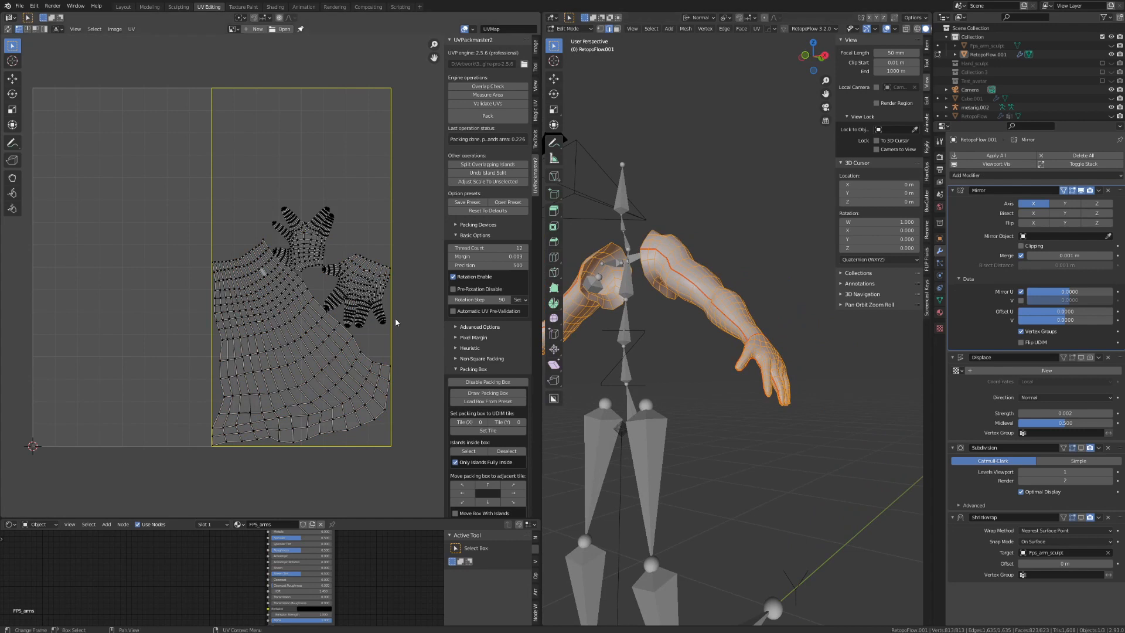
mouse_move(940, 141)
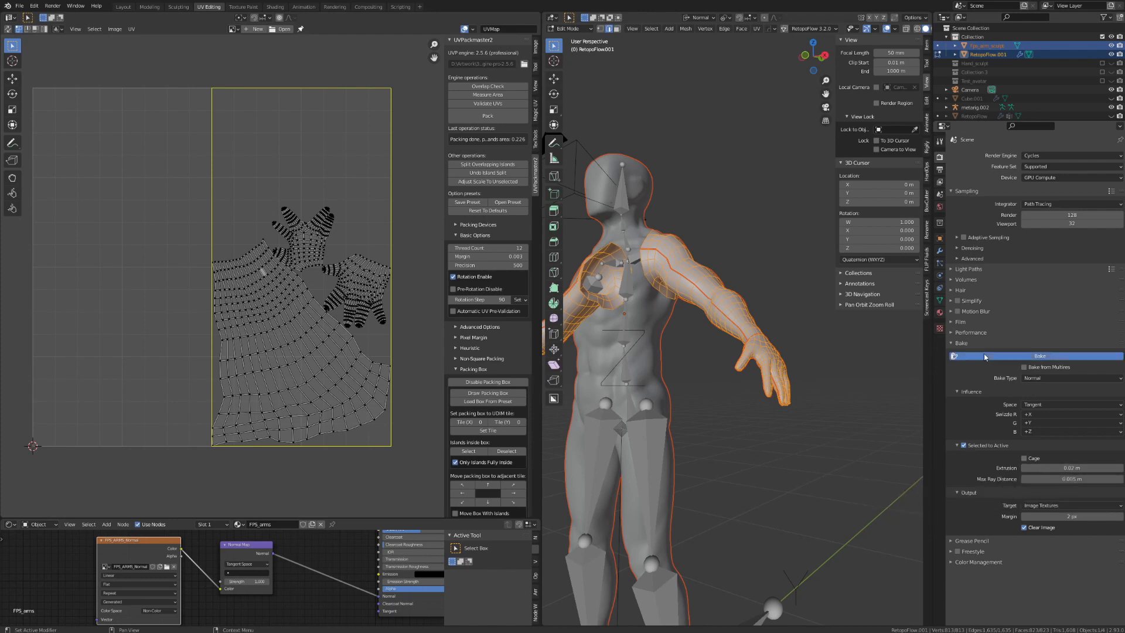
- Bake the sculpted arm detail into the low-poly arm's normal texture
click(1039, 355)
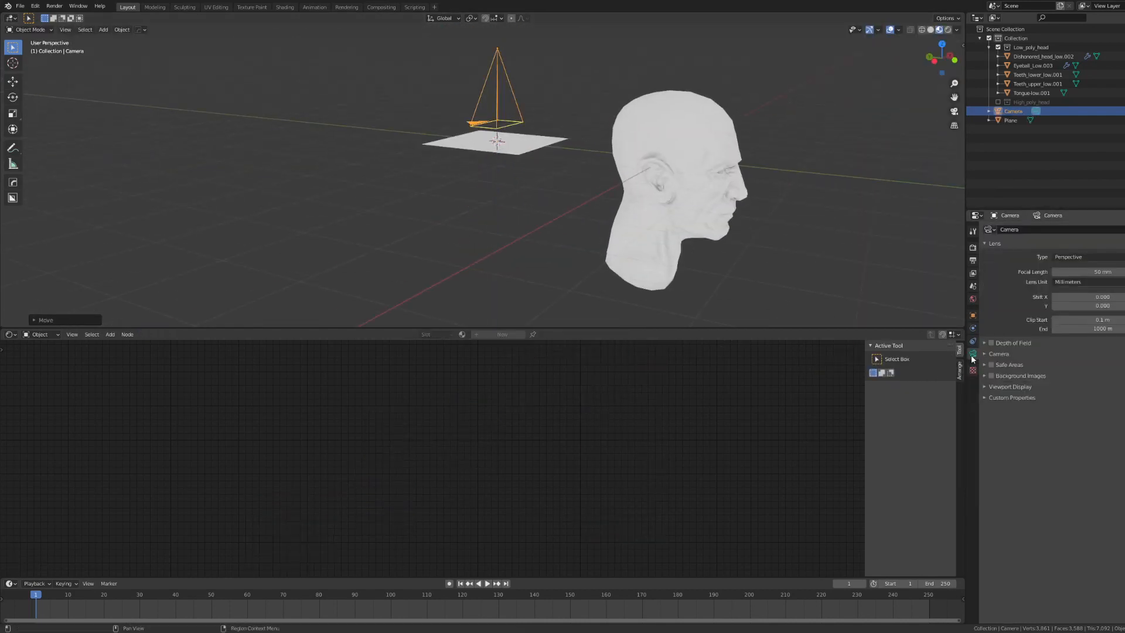
click(1068, 256)
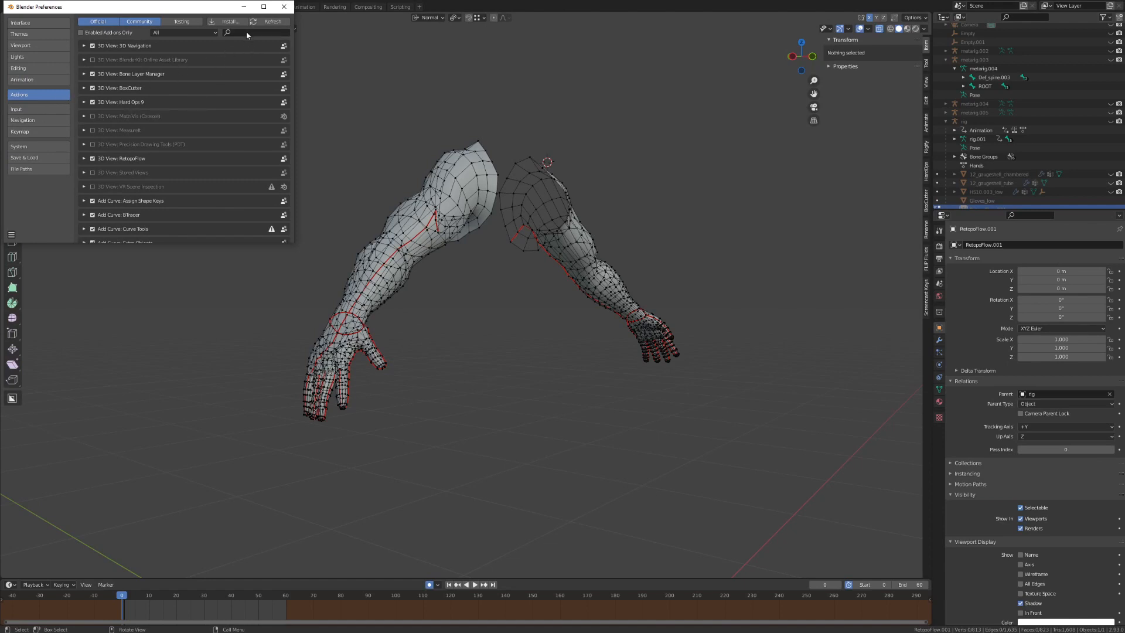
- Search the enabled add-ons list for 'rig'
text(rig)
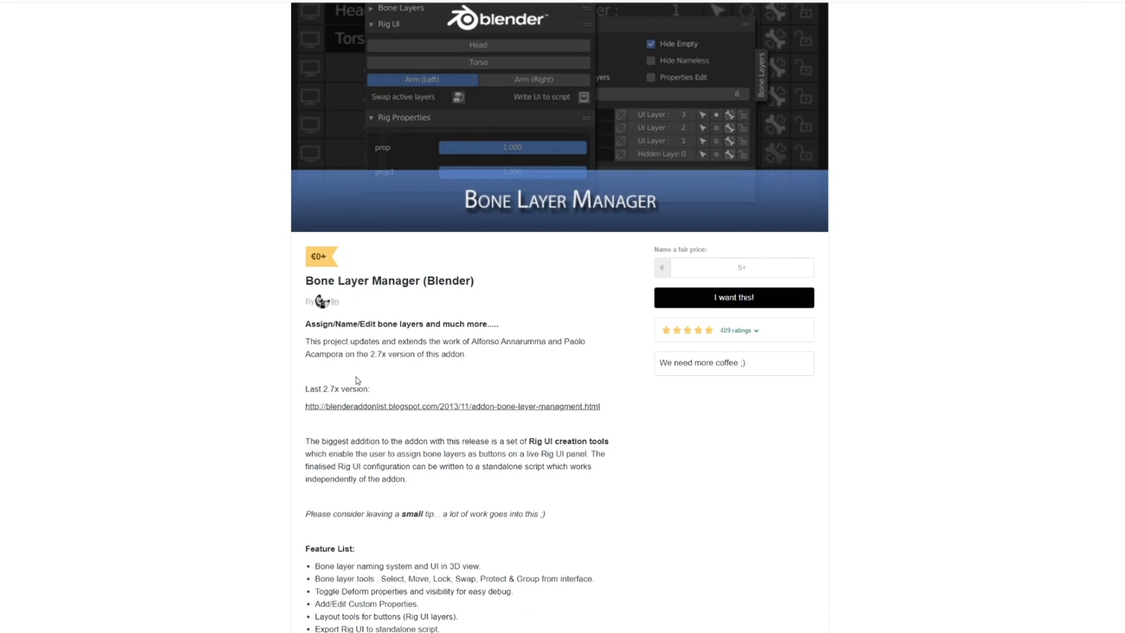
- Scroll through the Bone Layer Manager and Bone_Rename product pages
scroll(down, 3)
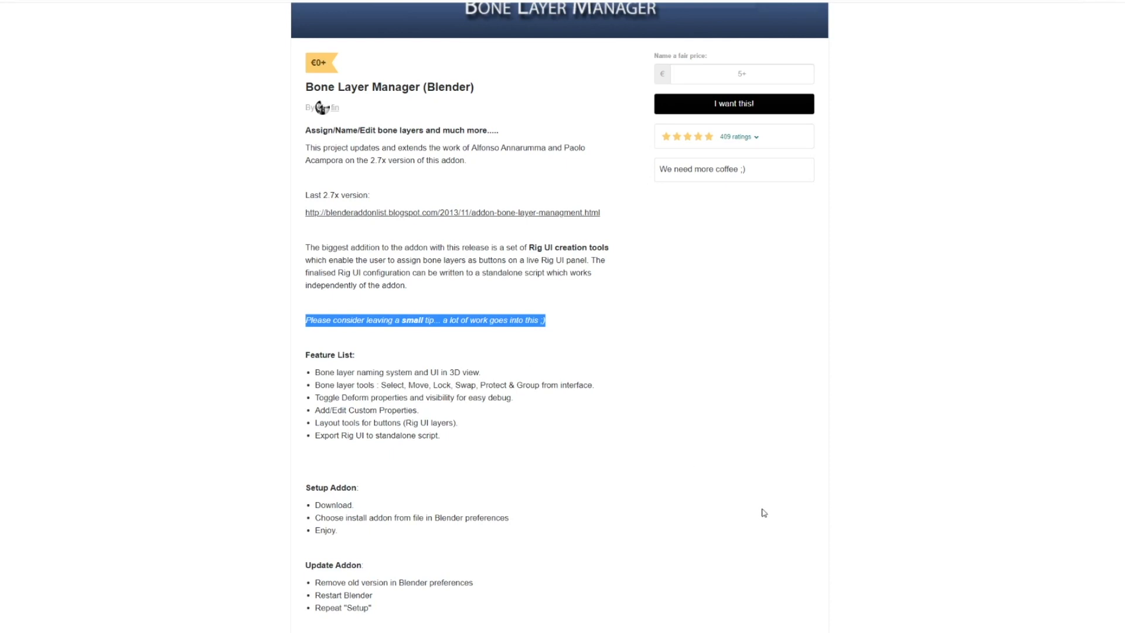
mouse_move(794, 486)
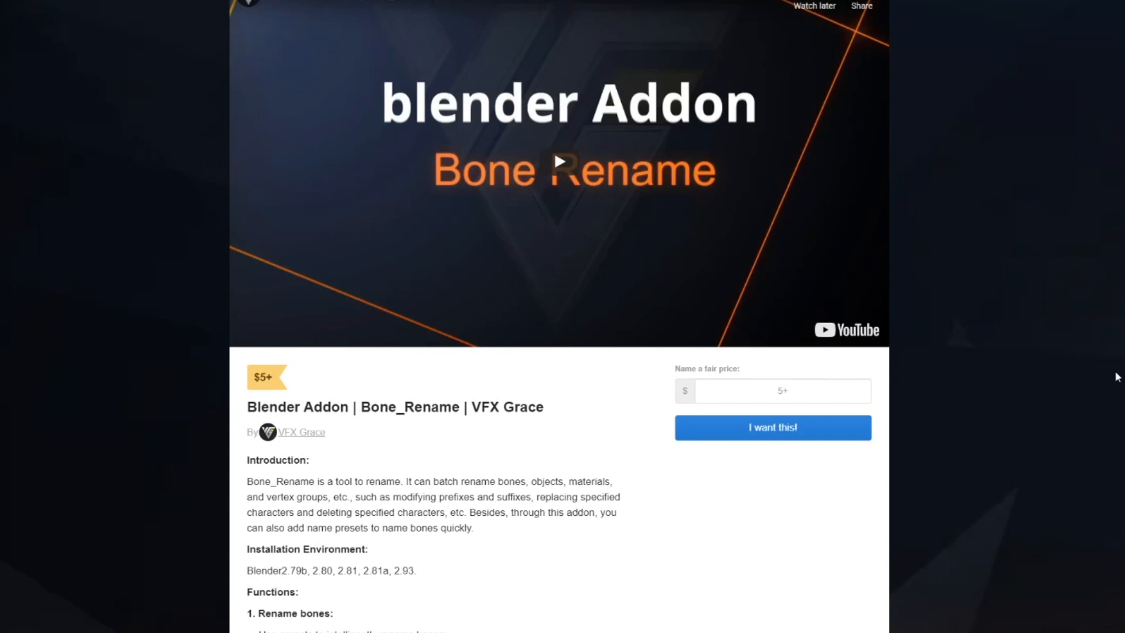
scroll(down, 3)
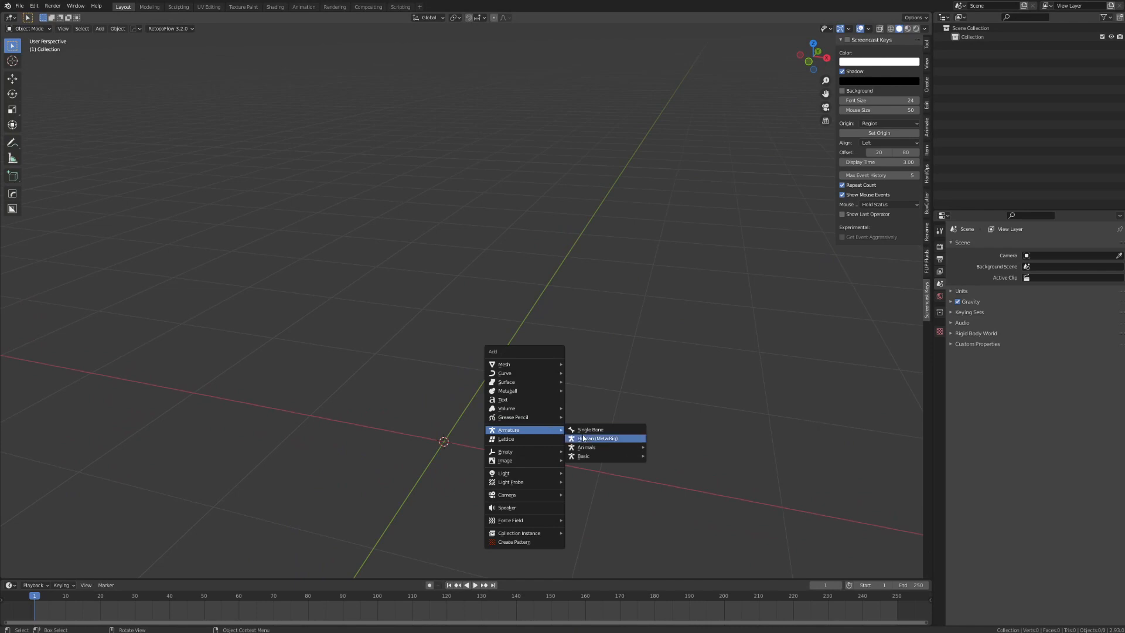
- Add a Human (Meta-Rig) armature to the scene
click(597, 438)
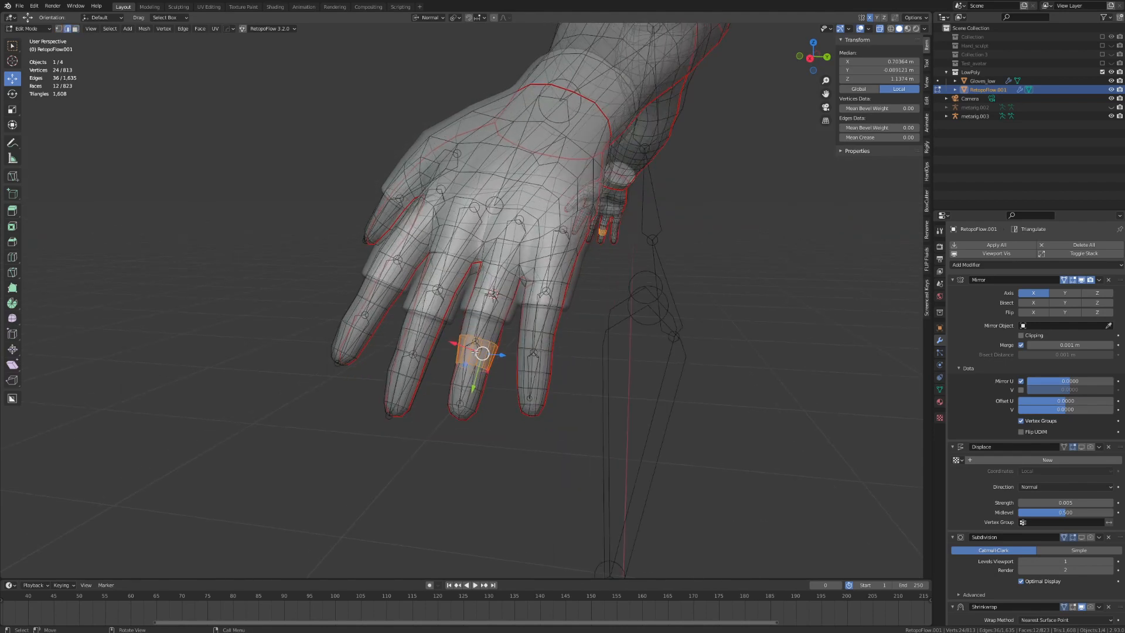
- Toggle the metarig's Edit Mode to start snapping its finger bones onto the hand
key(Tab)
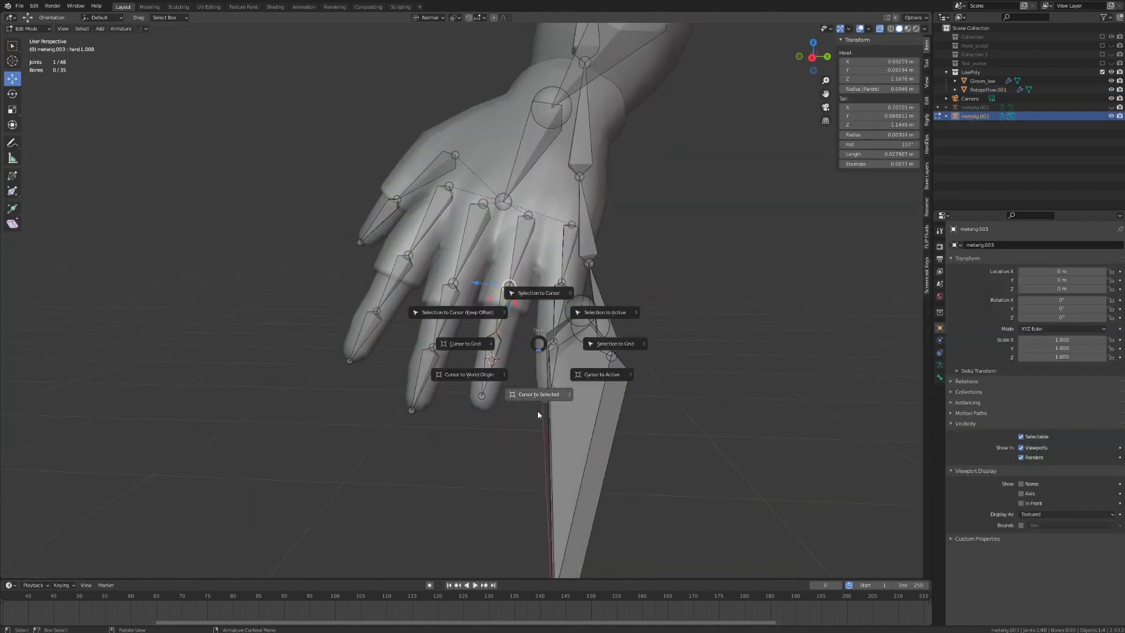
mouse_move(537, 293)
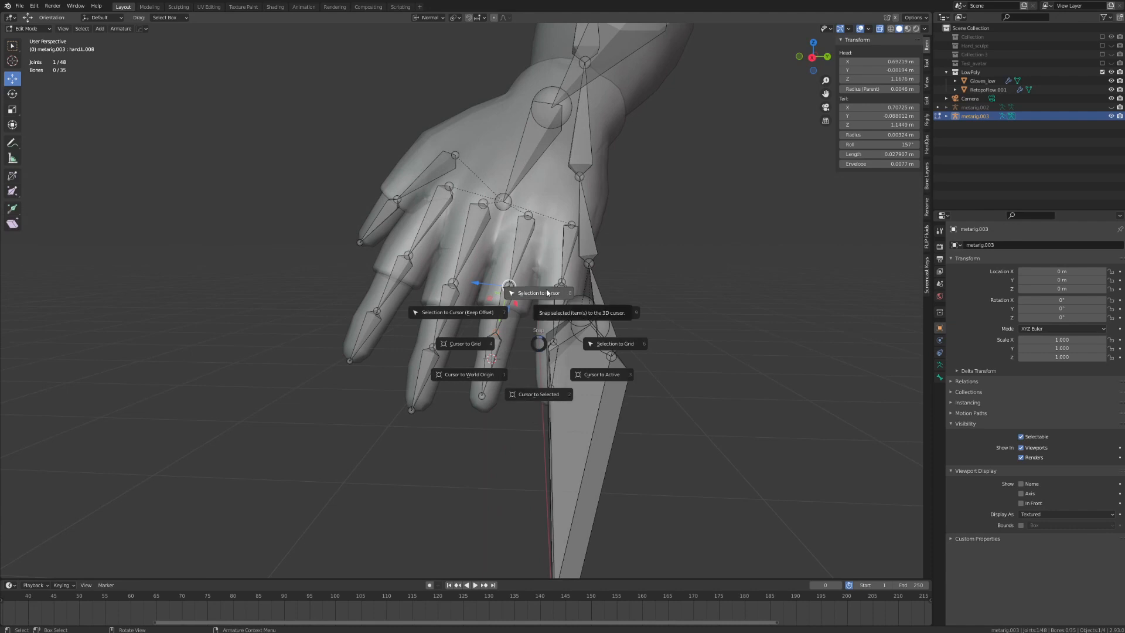
mouse_move(545, 293)
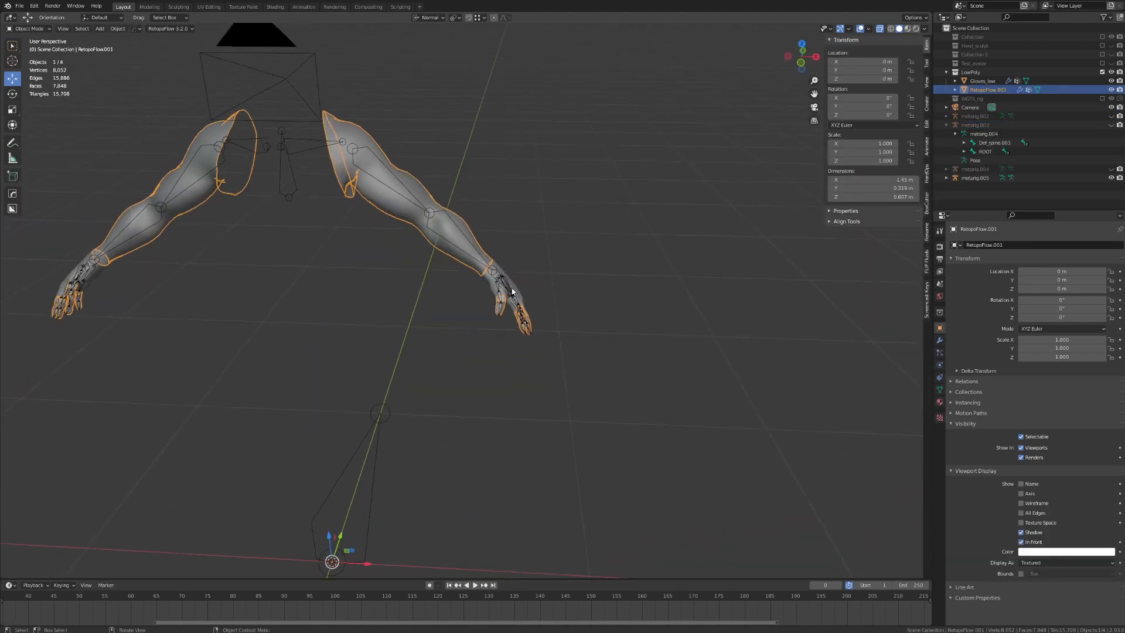
- Select the fitted arms metarig and click Generate Rig under Rigify Buttons
click(980, 80)
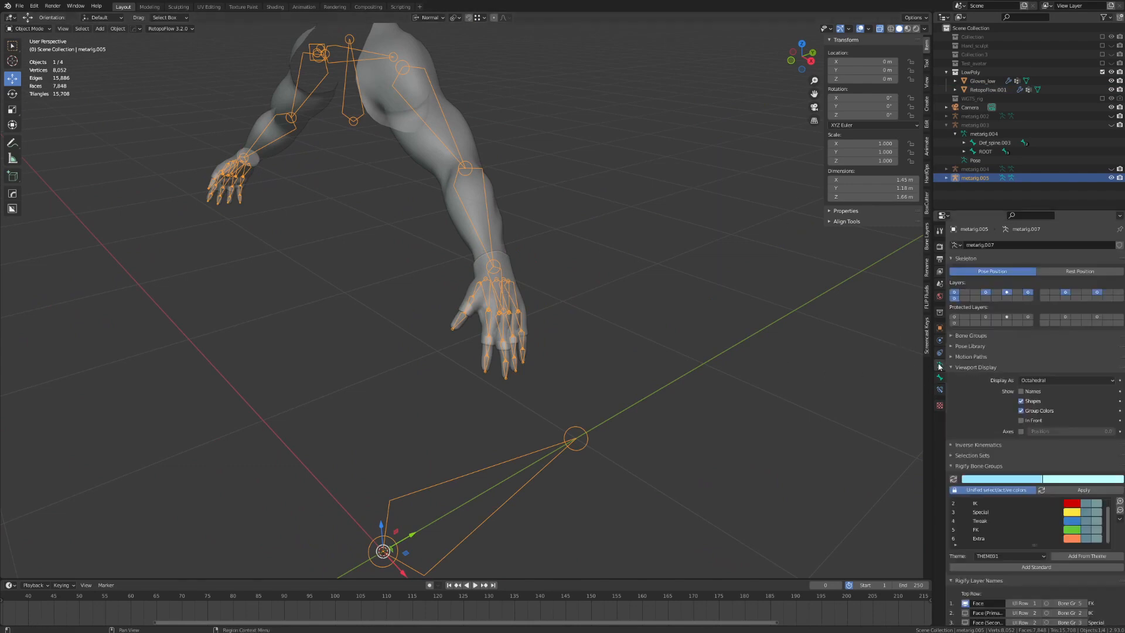
scroll(down, 3)
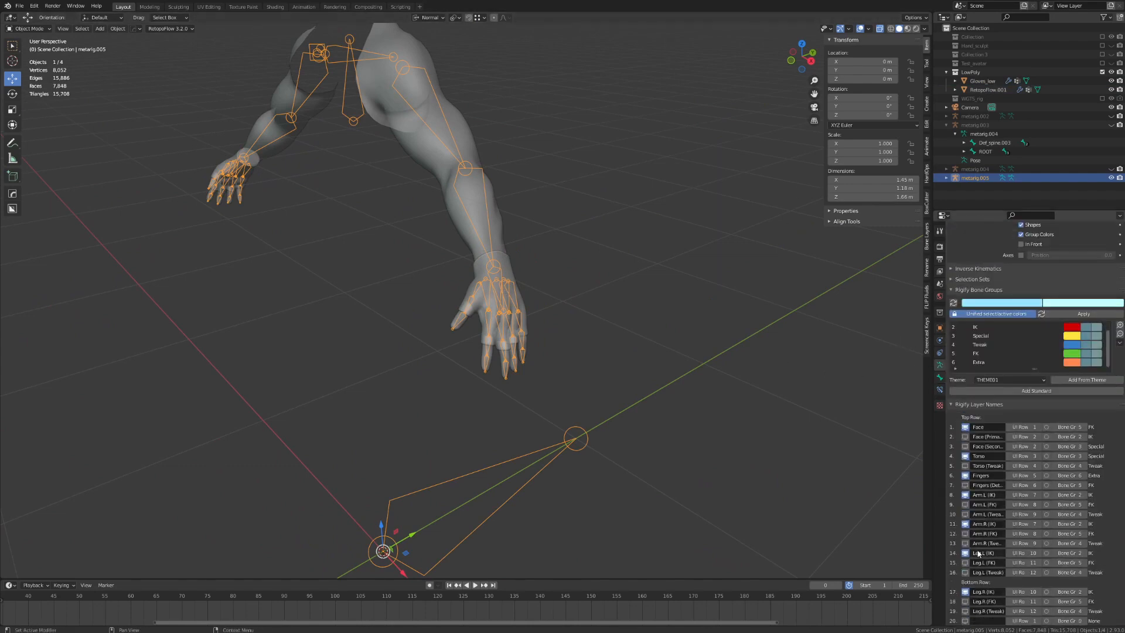
scroll(down, 3)
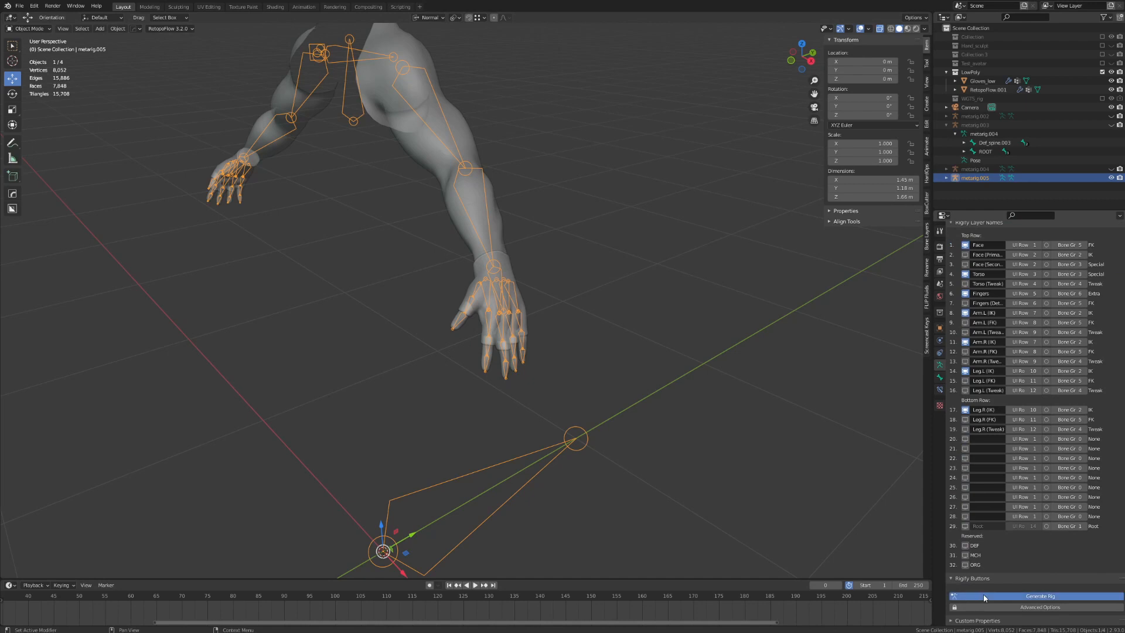
click(1039, 595)
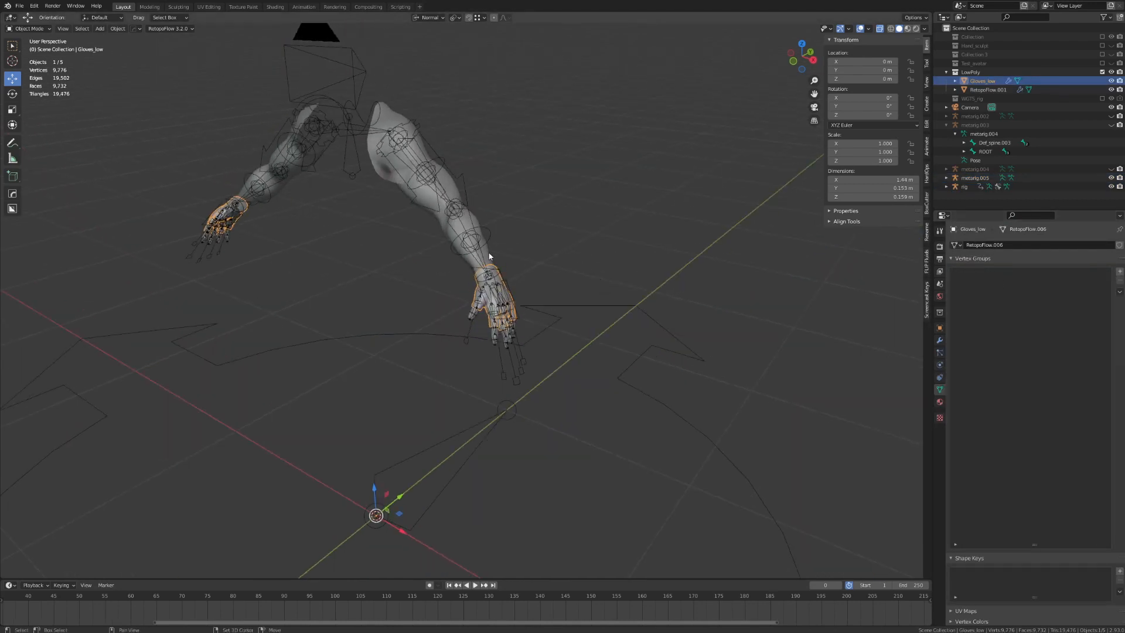
- Change a setting in the Properties panel to begin the shotgun armature
click(963, 186)
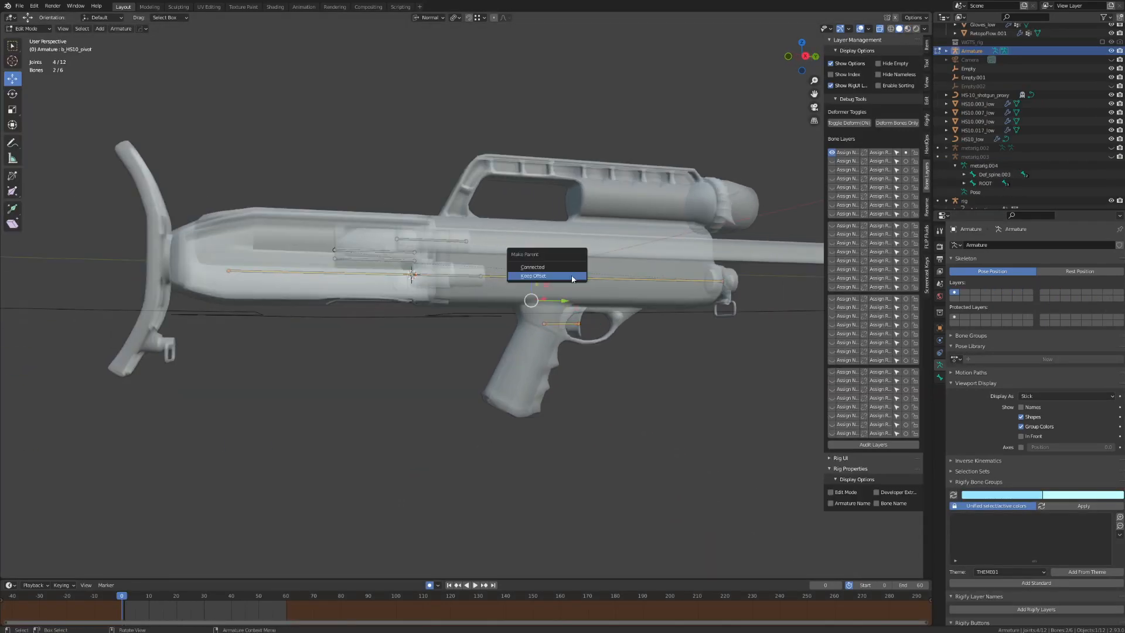
- Parent the gun bones with Keep Offset, rename the armature HS10_rig, and select a gun bone
click(533, 275)
text(HS10_rig)
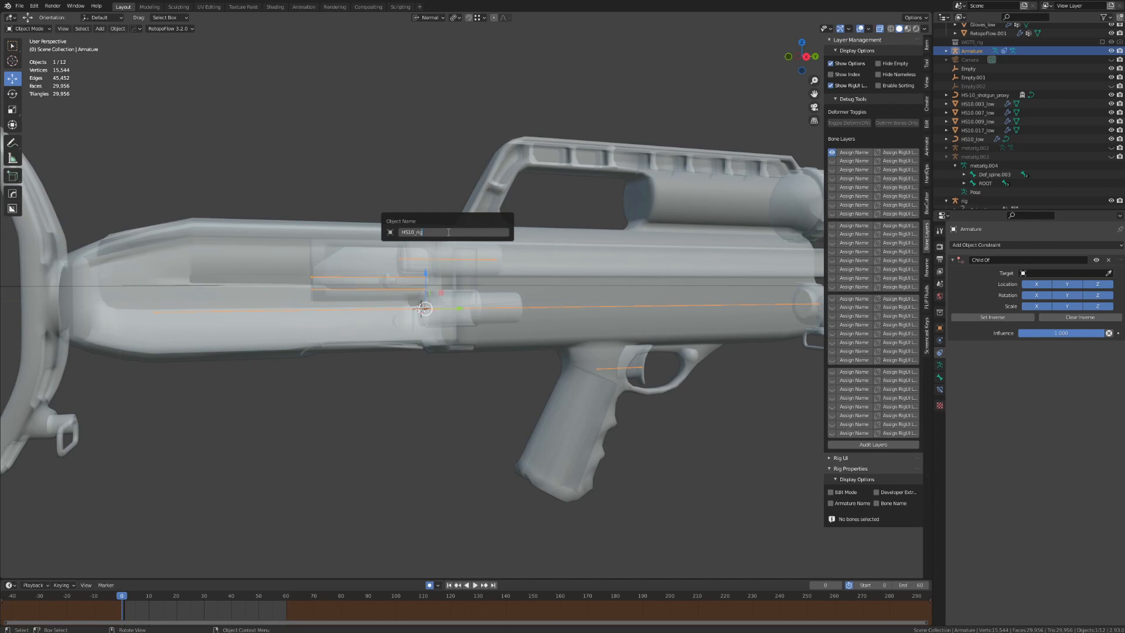
key(Return)
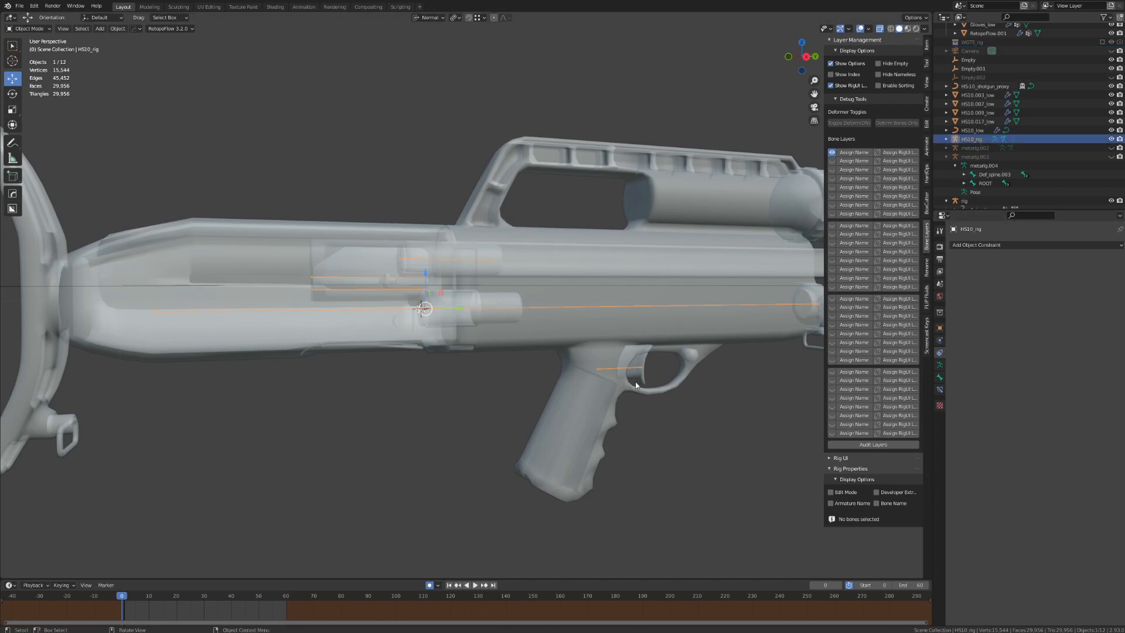
click(29, 28)
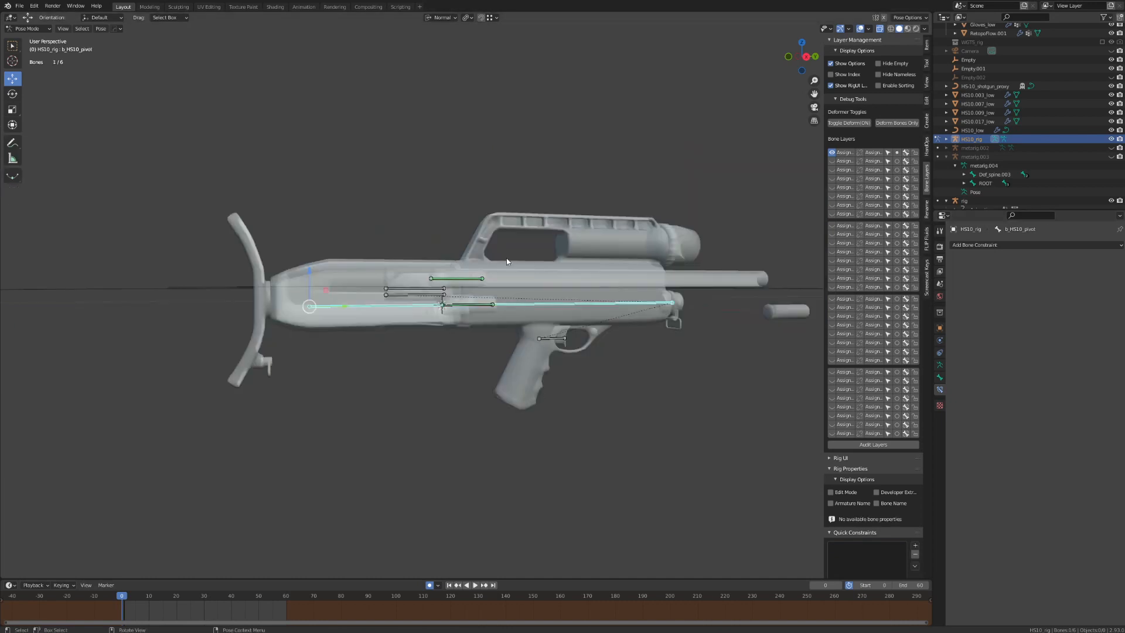
click(303, 6)
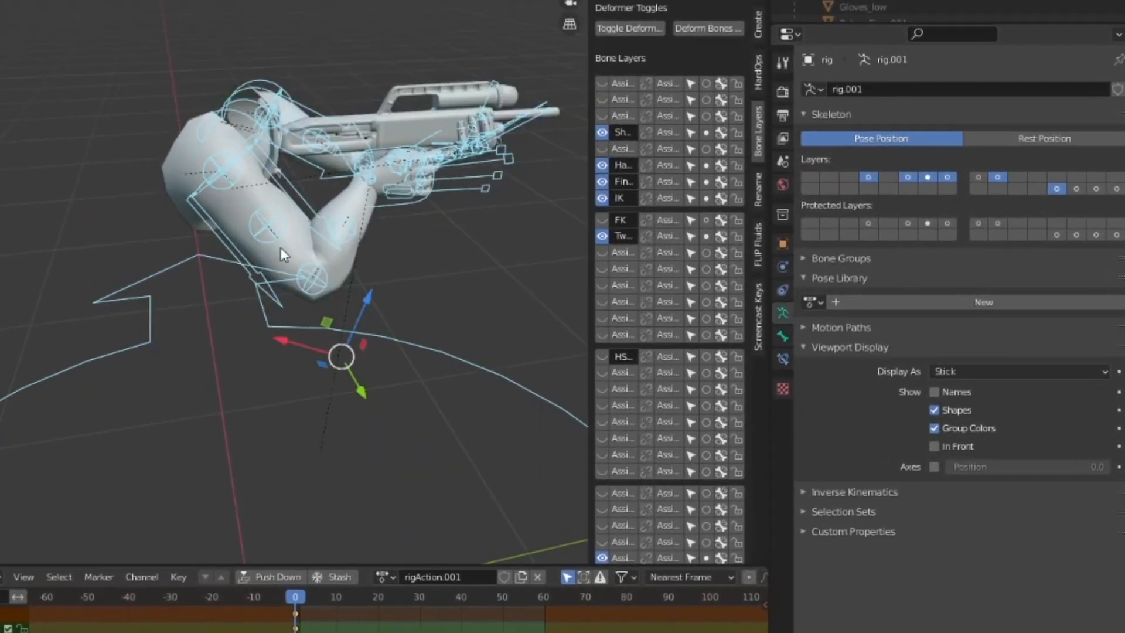
- Create a pose library named WeaponGrip and add the HS10_grip pose
click(983, 302)
text(W)
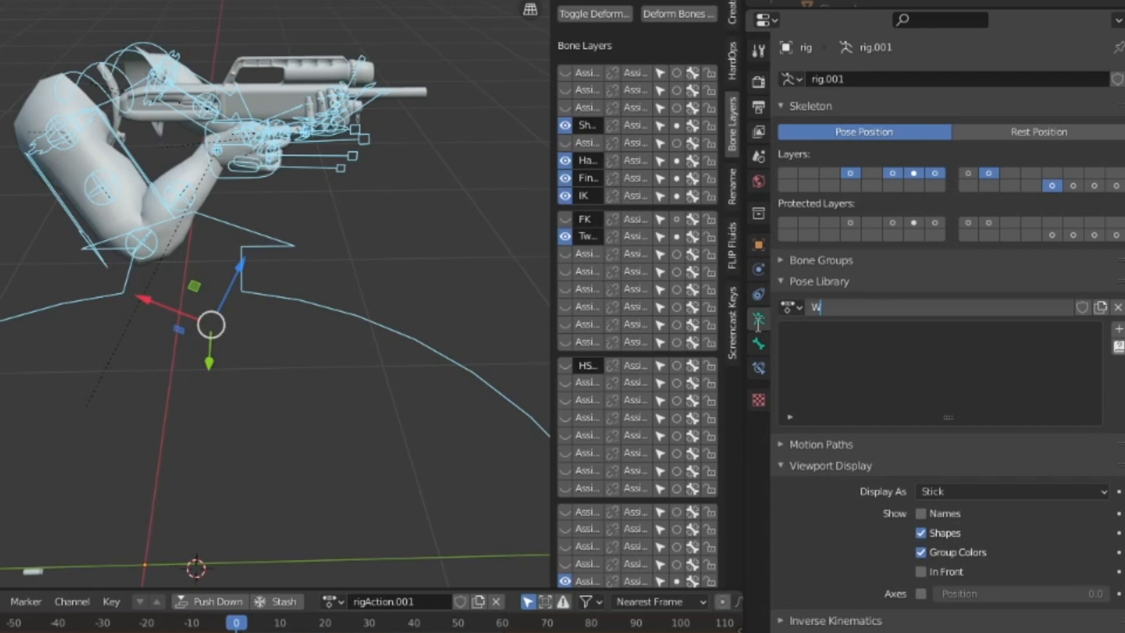
text(eaponGrip)
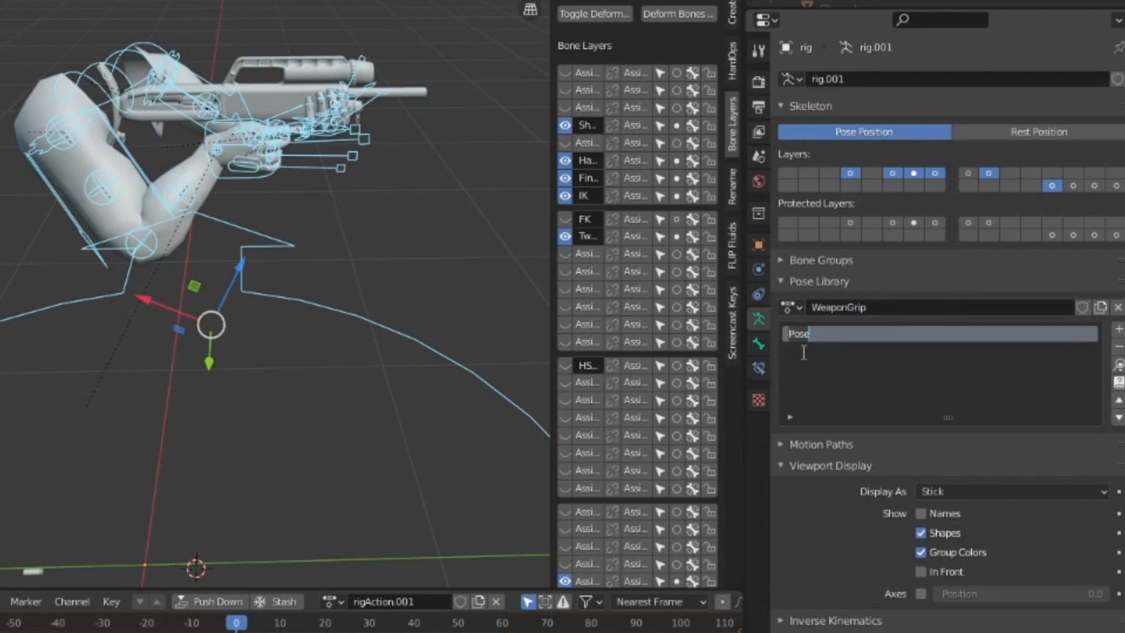
text(HS10_grip)
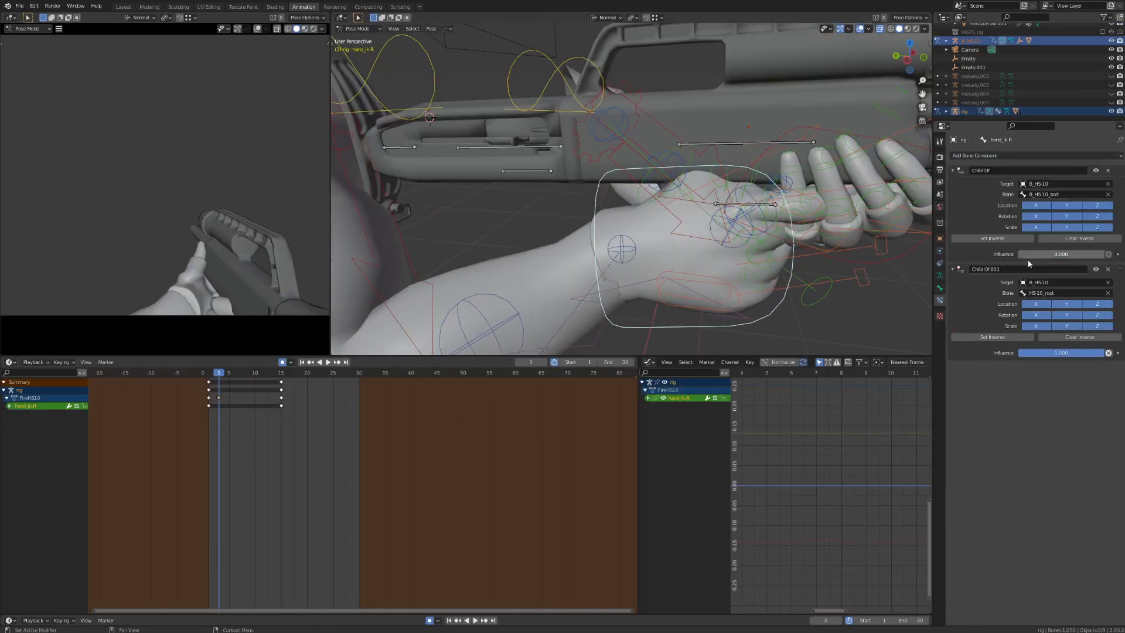
- Set hand_ik.R's bolt Child Of influence to 1 and remove the root Child Of constraint
click(1061, 293)
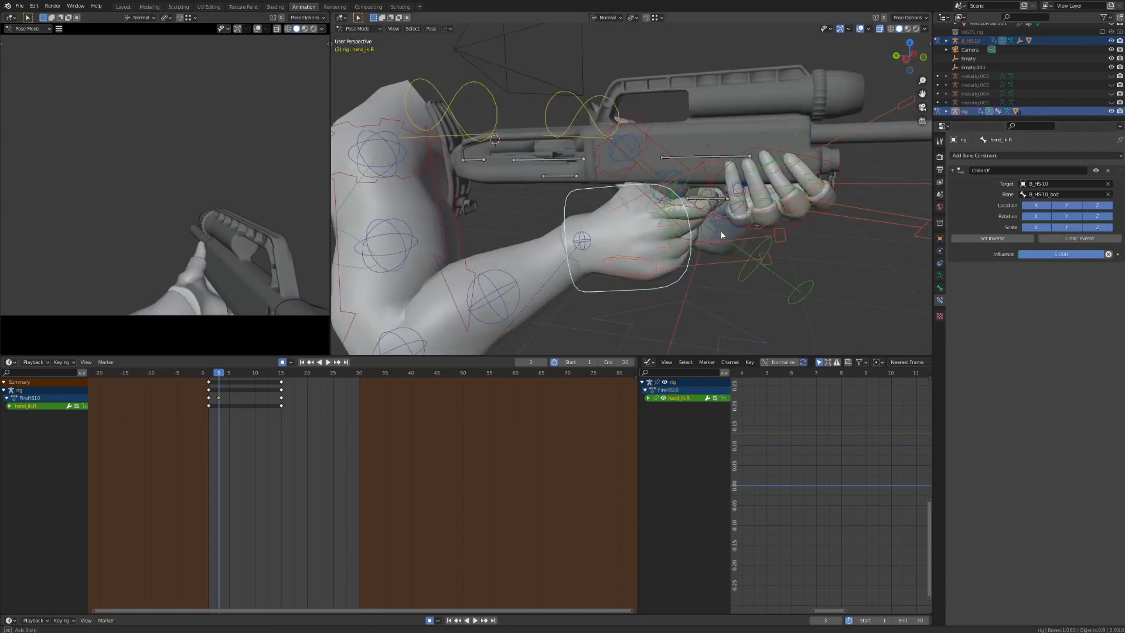
click(547, 159)
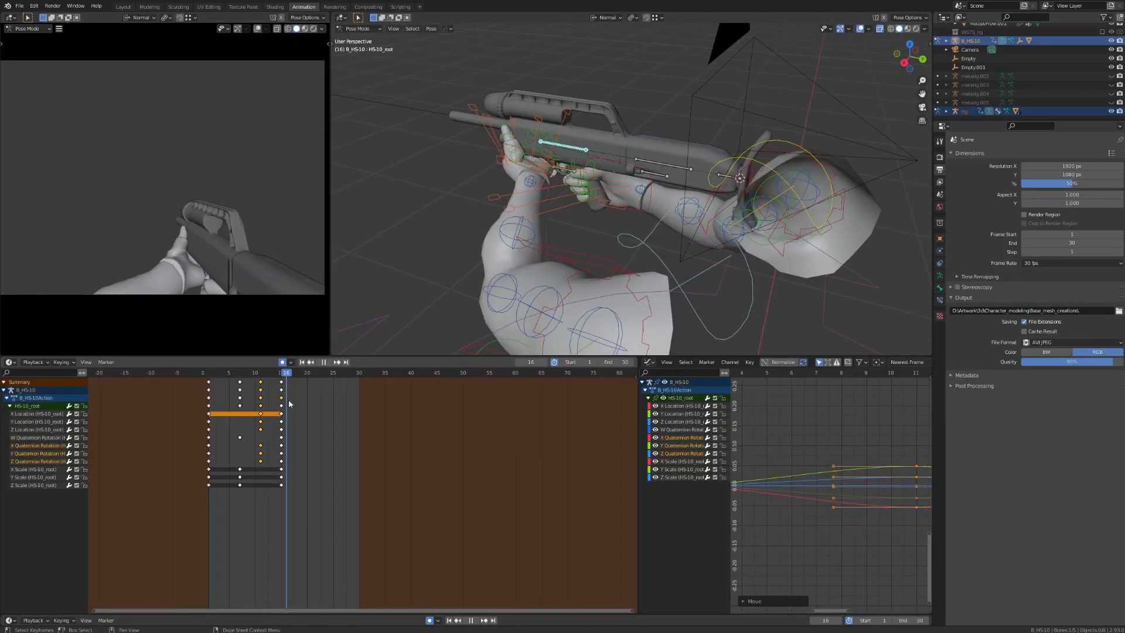
- Switch the Action Editor to a different reload action from the saved actions list
click(322, 361)
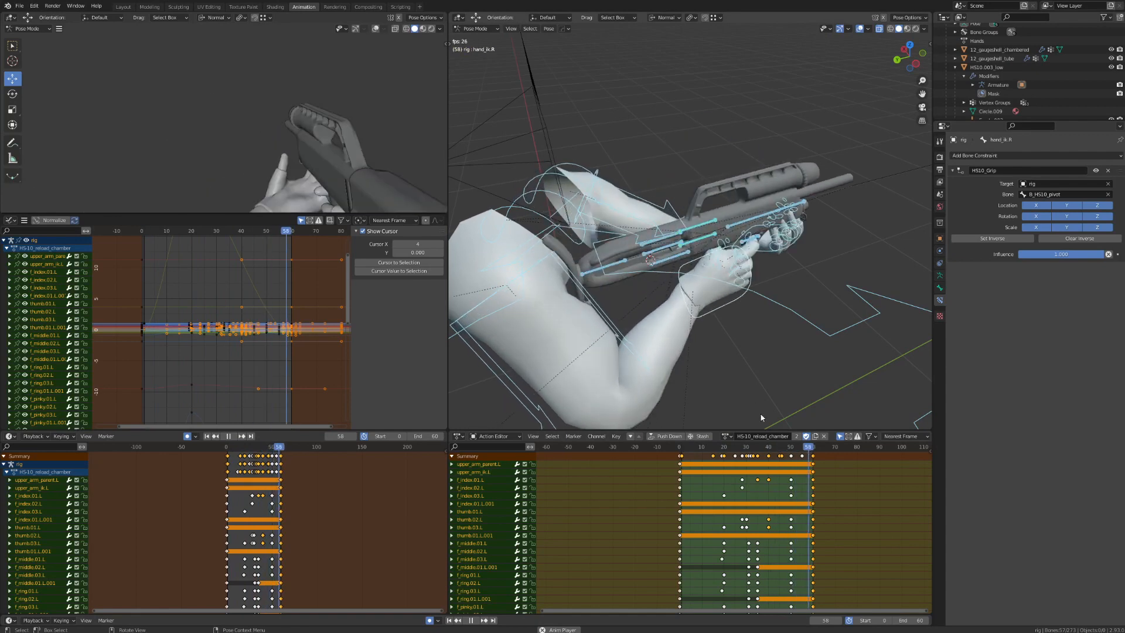
click(762, 435)
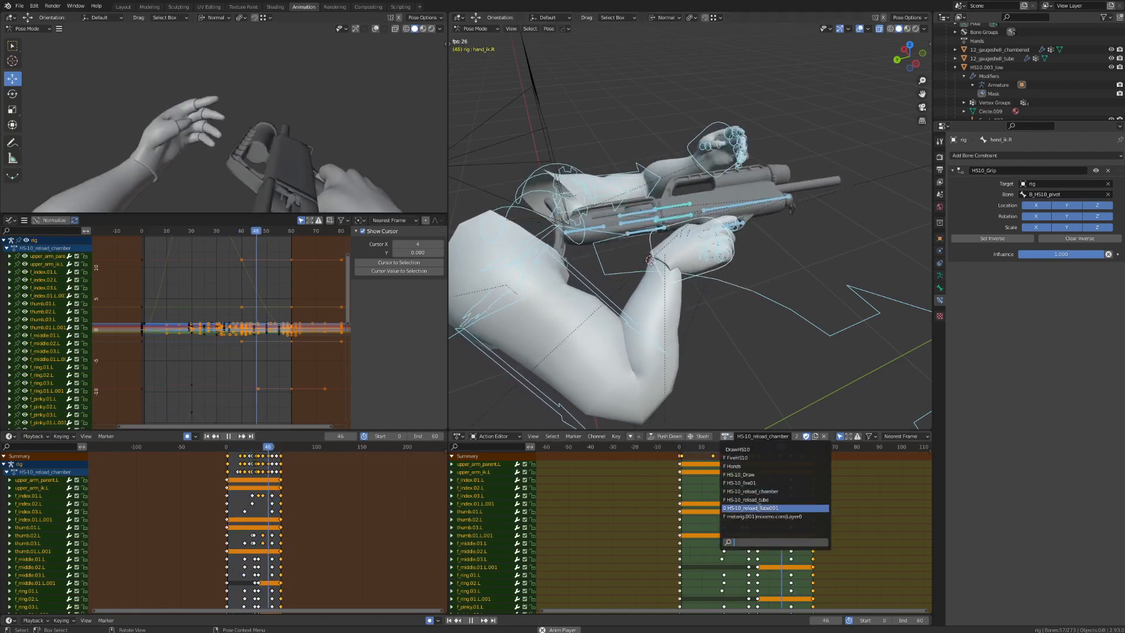
click(748, 508)
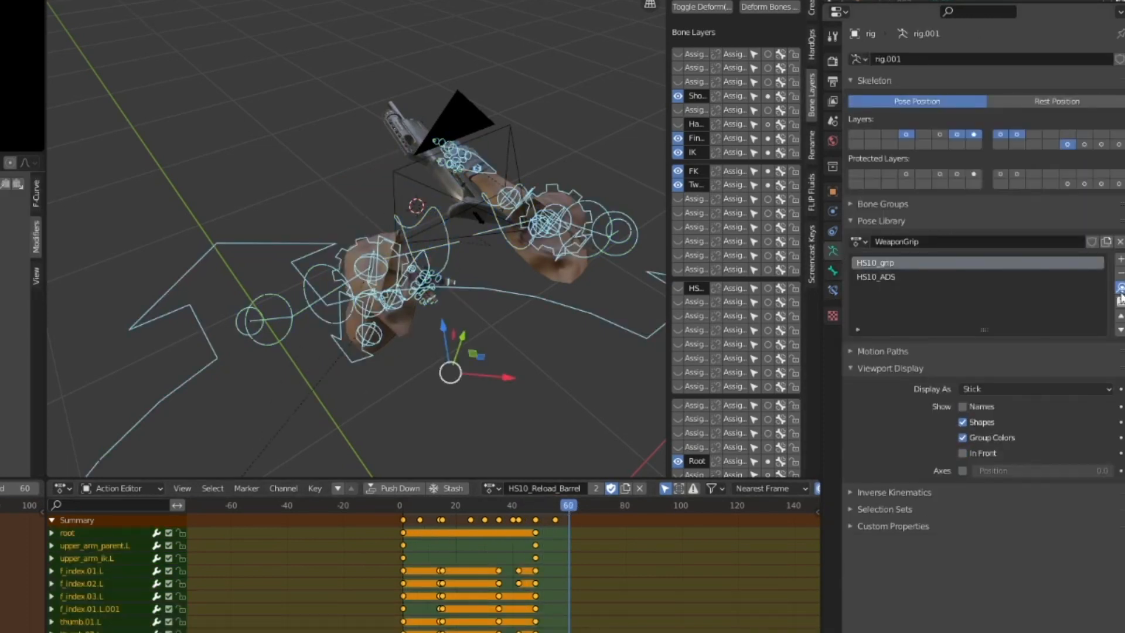
- Keyframe the HS10_Reload_Barrel arm action in the Action Editor
click(400, 505)
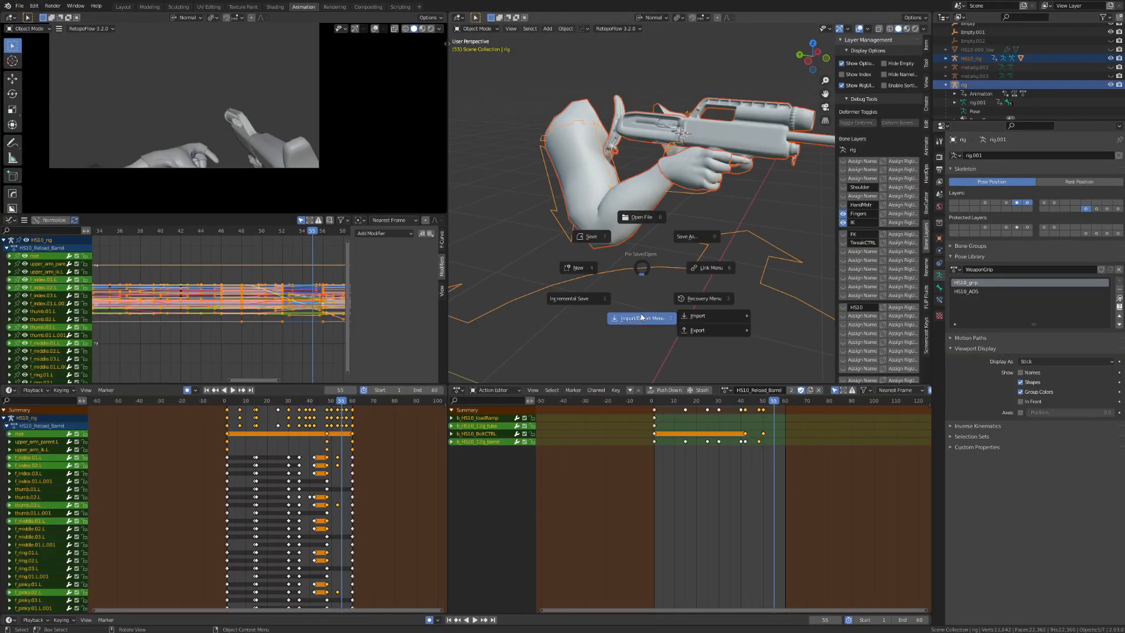
- Export to FBX with Selected Objects only and the Bake Animation options expanded
click(696, 329)
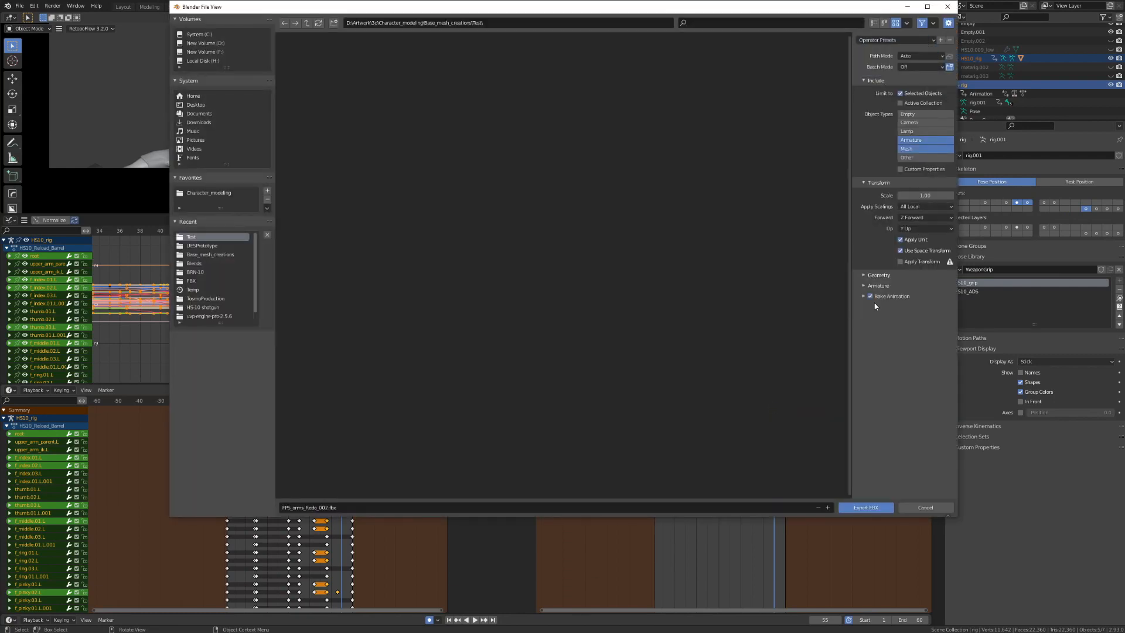
click(863, 295)
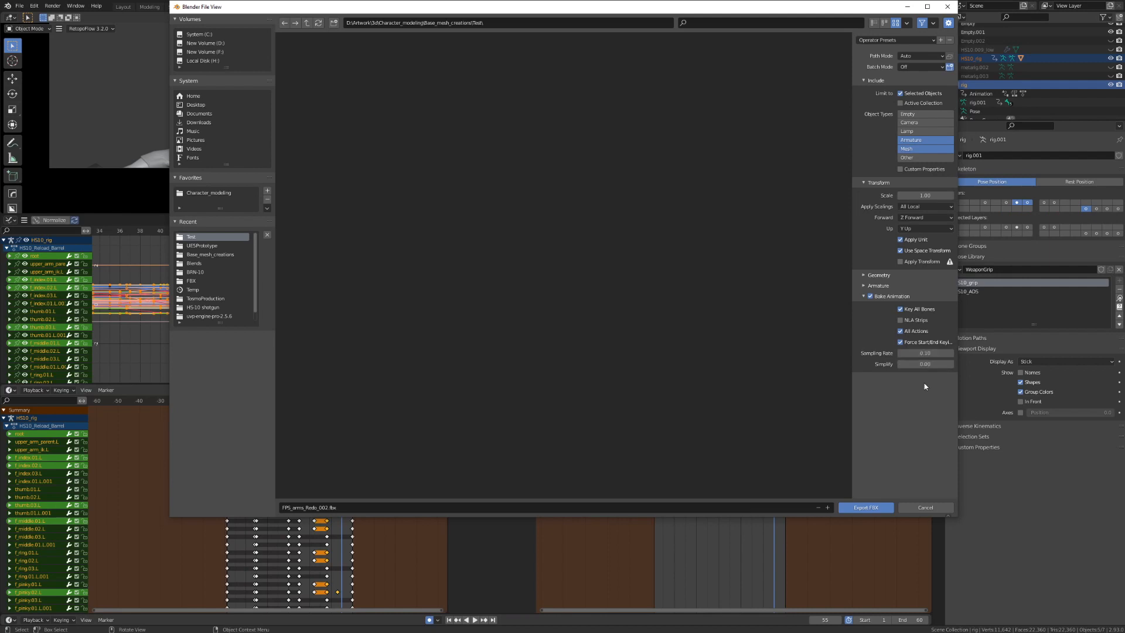
mouse_move(887, 413)
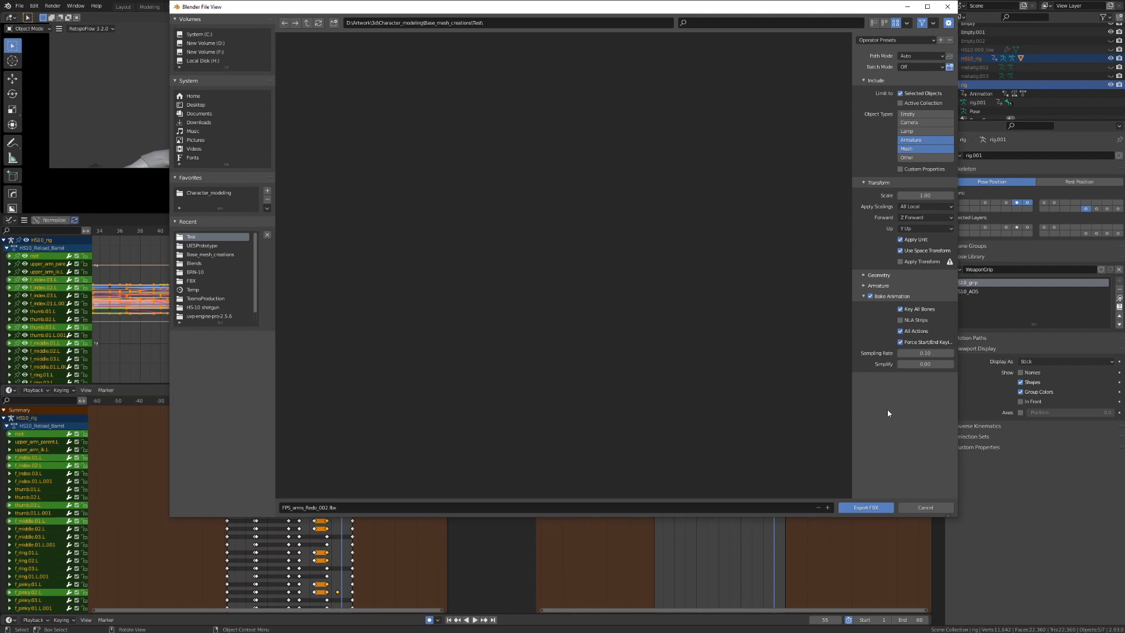
click(865, 508)
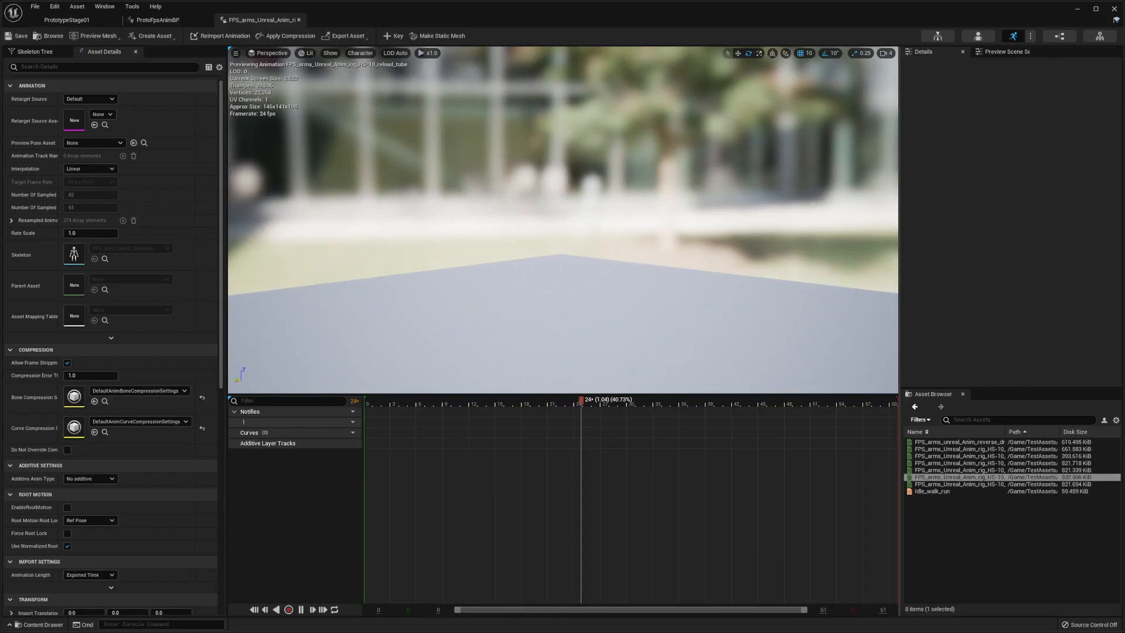
- Open the first-person player blueprint, then launch a Standalone Game play preview
click(160, 20)
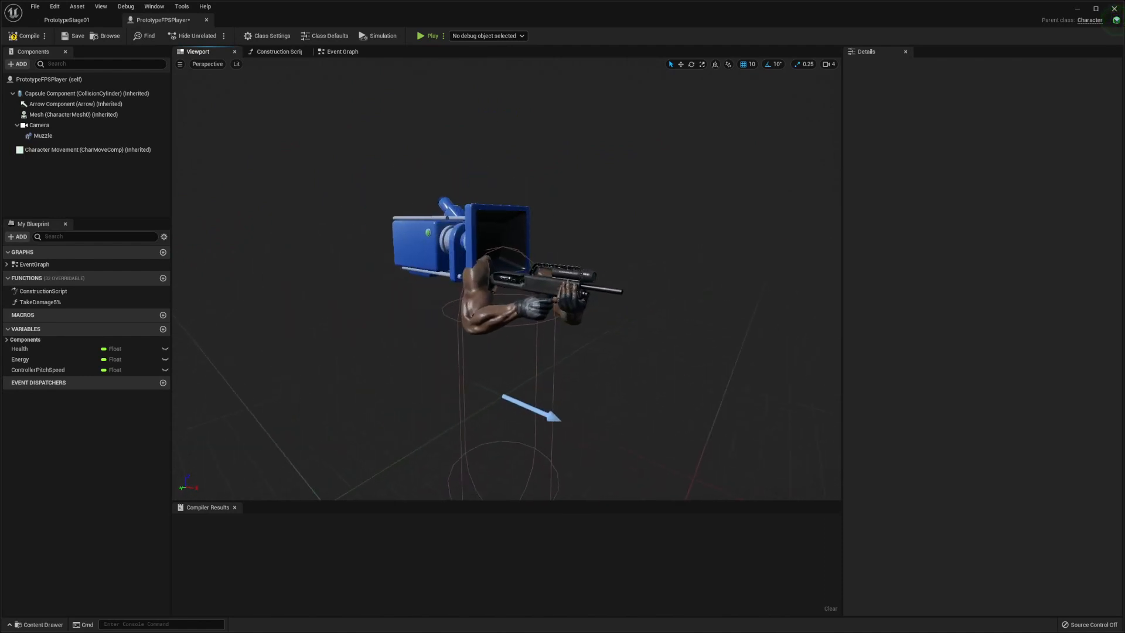
click(73, 115)
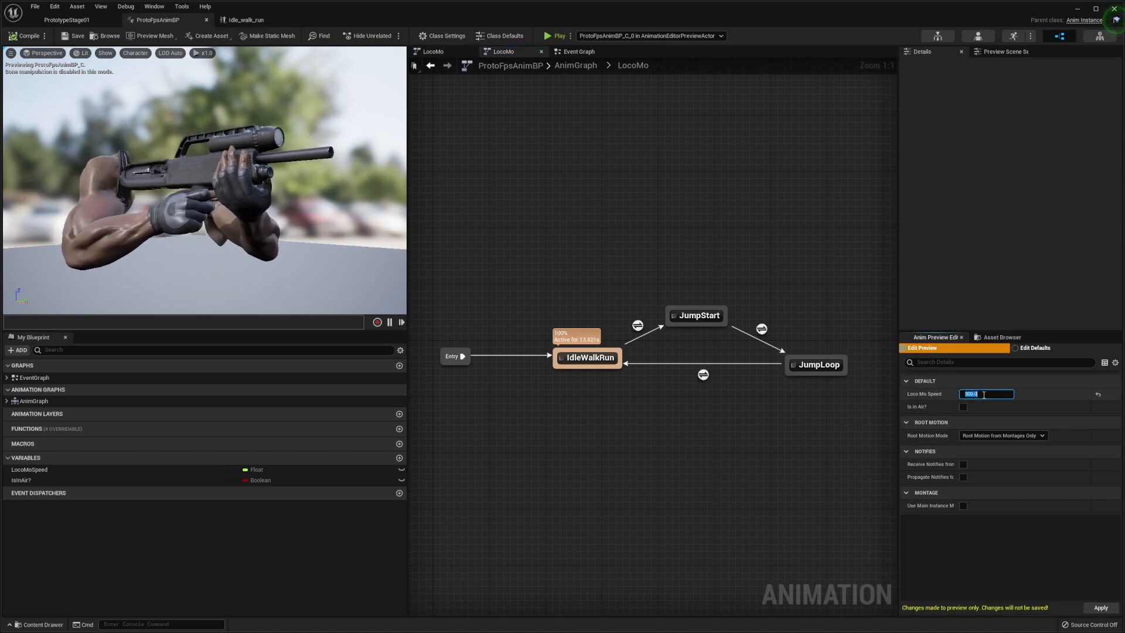
click(547, 35)
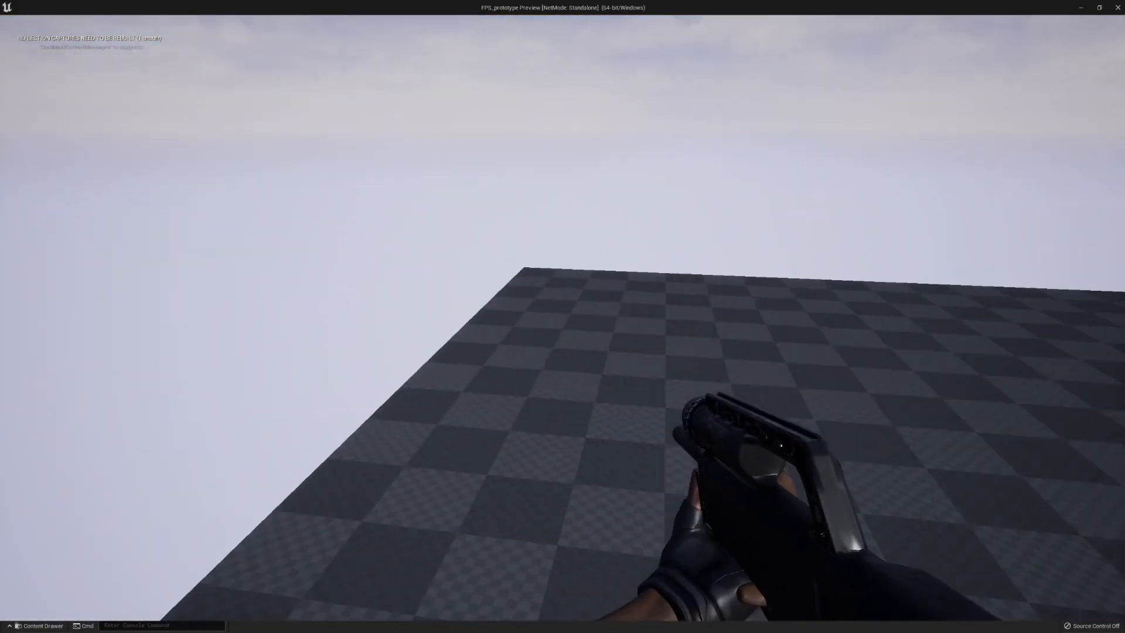
mouse_move(562, 316)
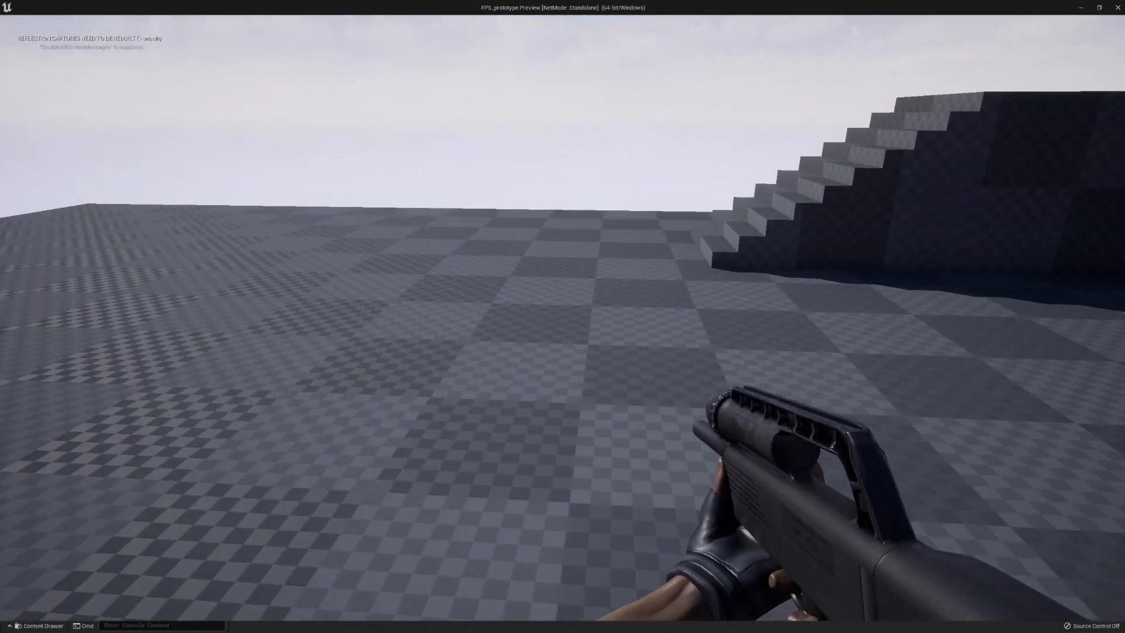